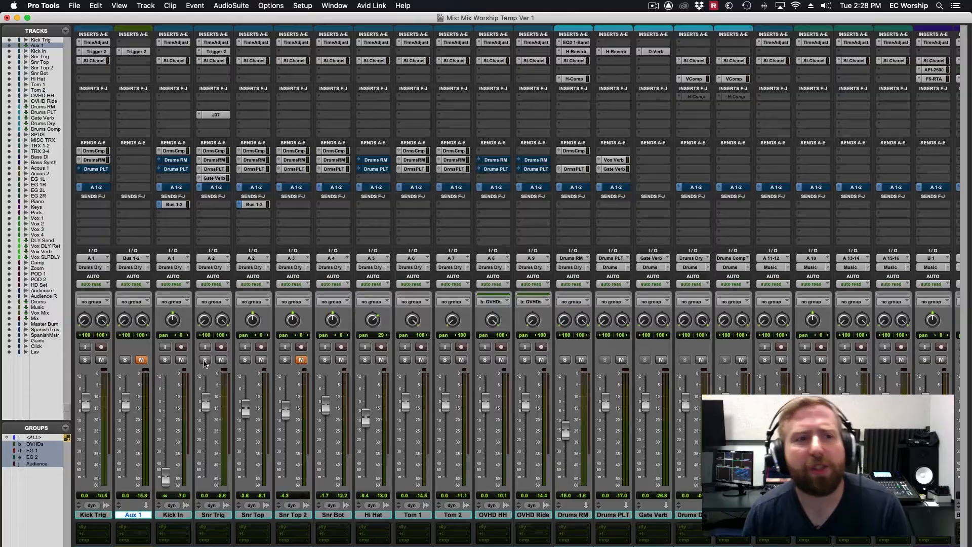
pyautogui.moveTo(595, 233)
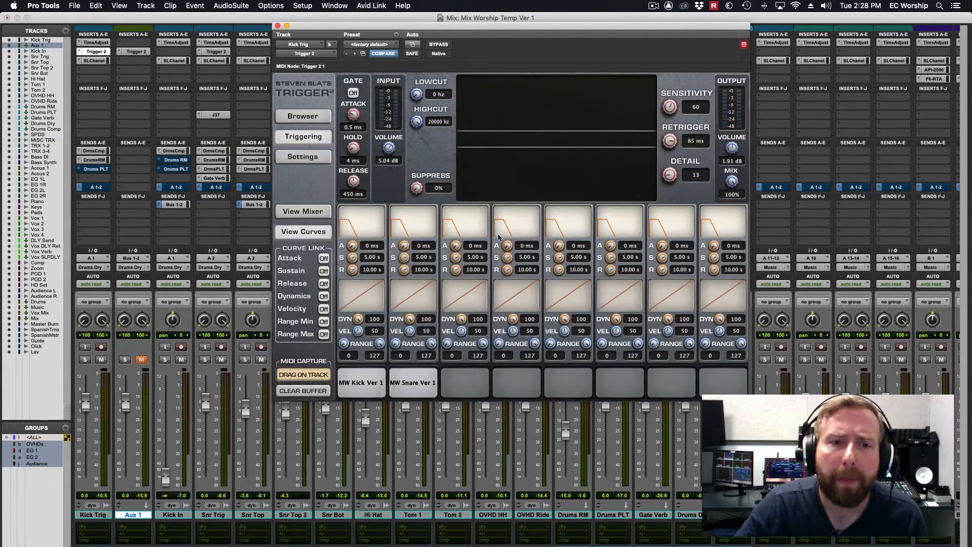
# View the Kick Trig Trigger 2 sample browser, then its settings page showing the Drum Samples folder.
pyautogui.click(304, 116)
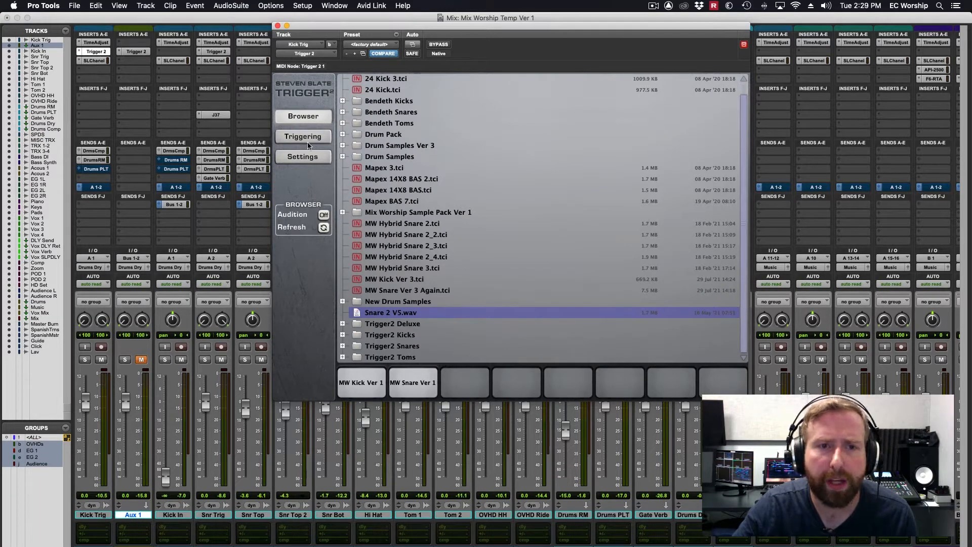
pyautogui.click(304, 156)
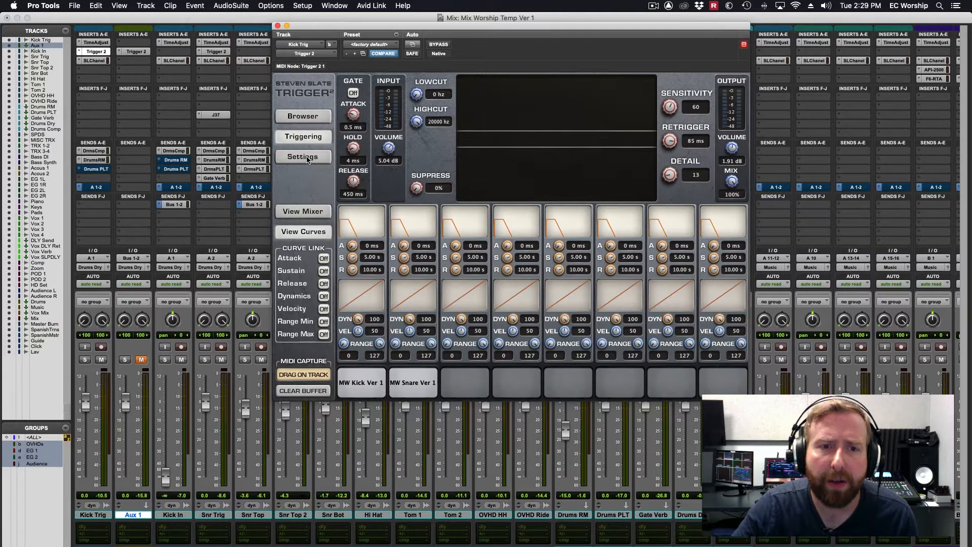
pyautogui.click(303, 157)
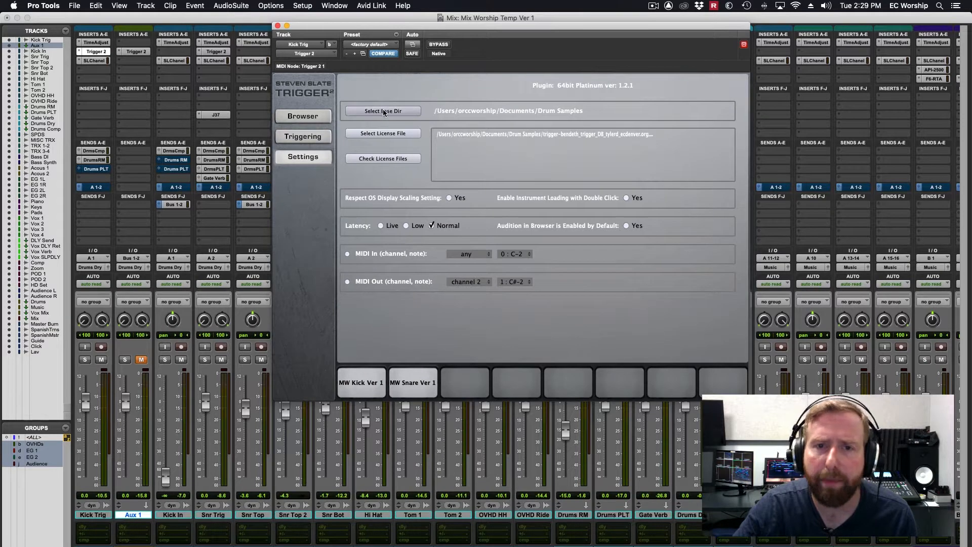
pyautogui.click(383, 110)
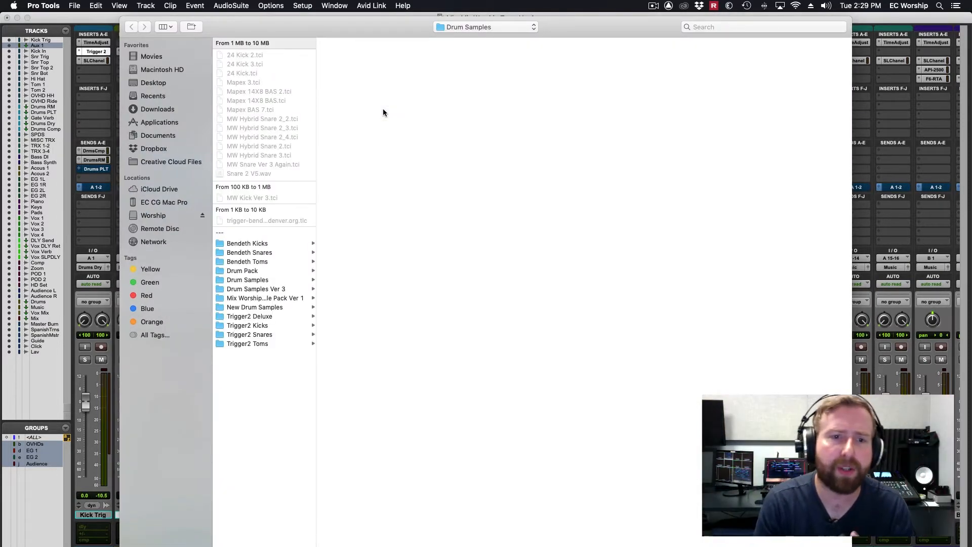
pyautogui.moveTo(287, 157)
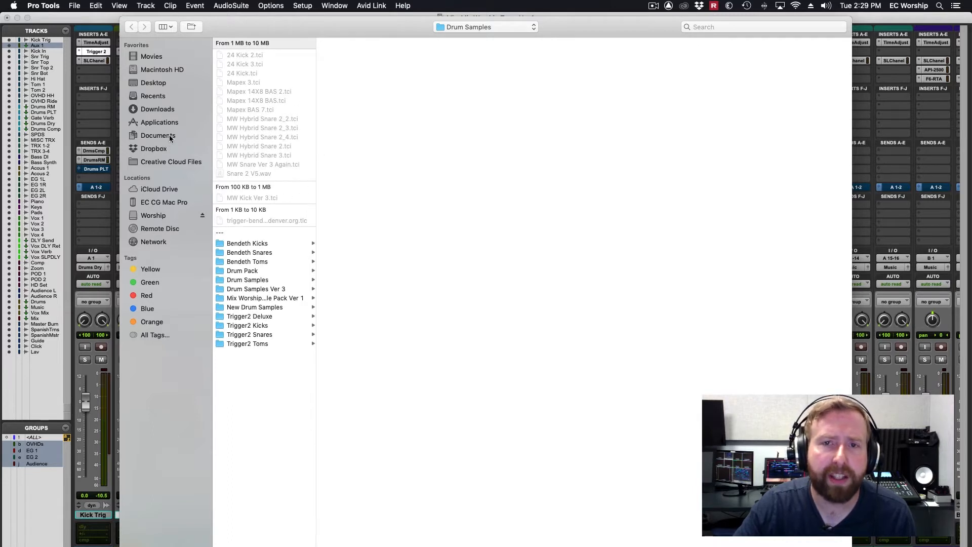
pyautogui.click(158, 135)
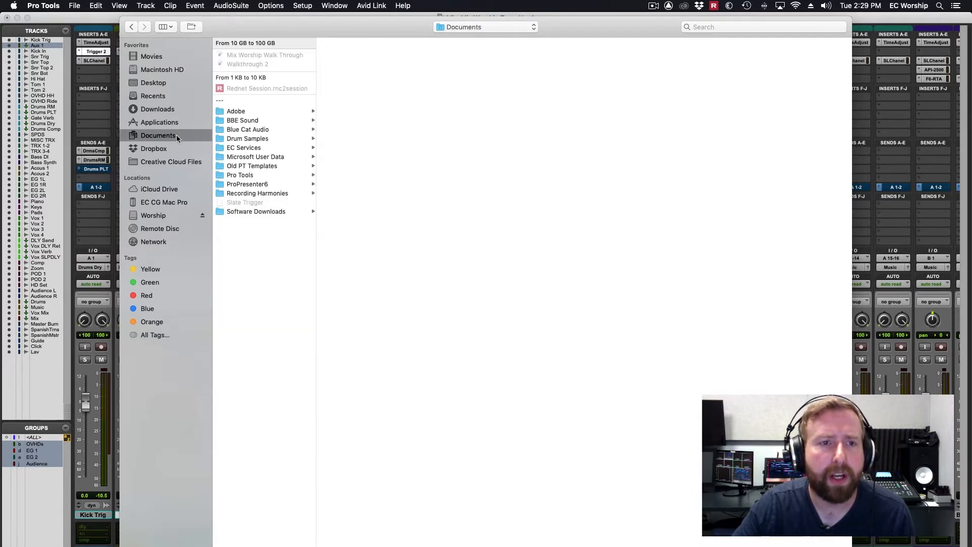
pyautogui.moveTo(258, 139)
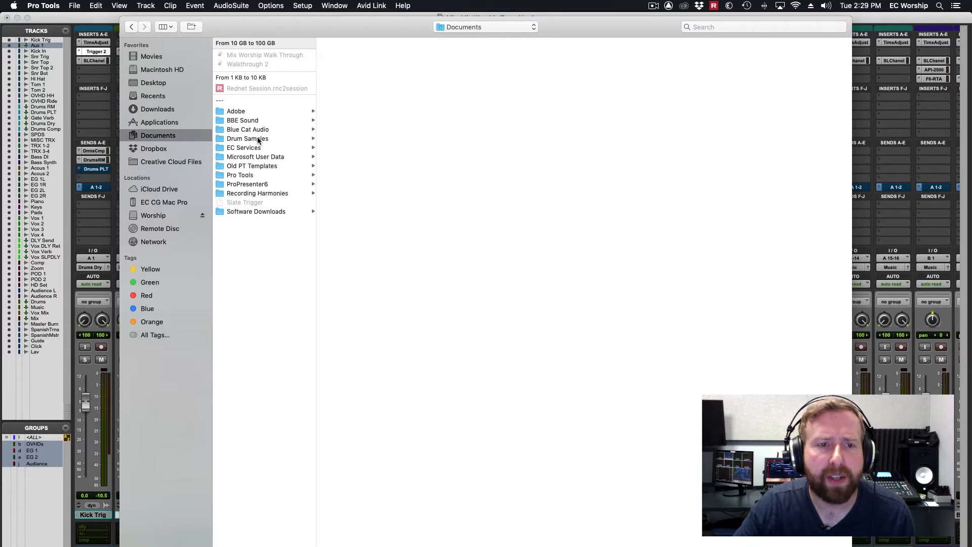
pyautogui.click(247, 138)
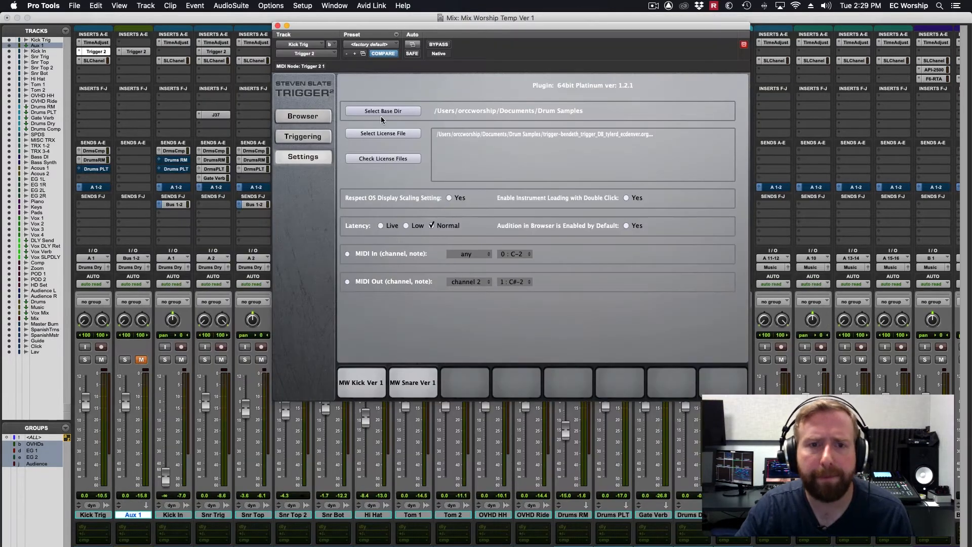
pyautogui.click(303, 116)
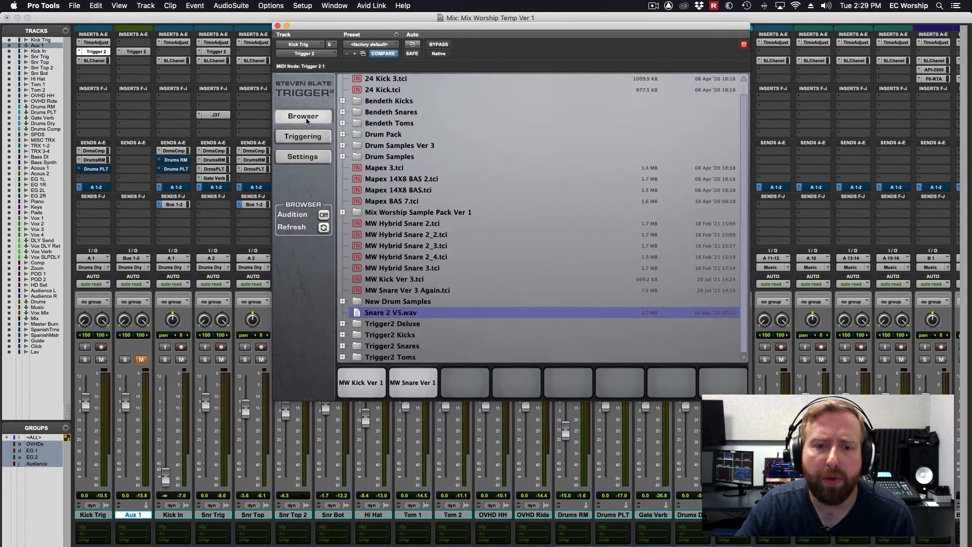
pyautogui.click(304, 136)
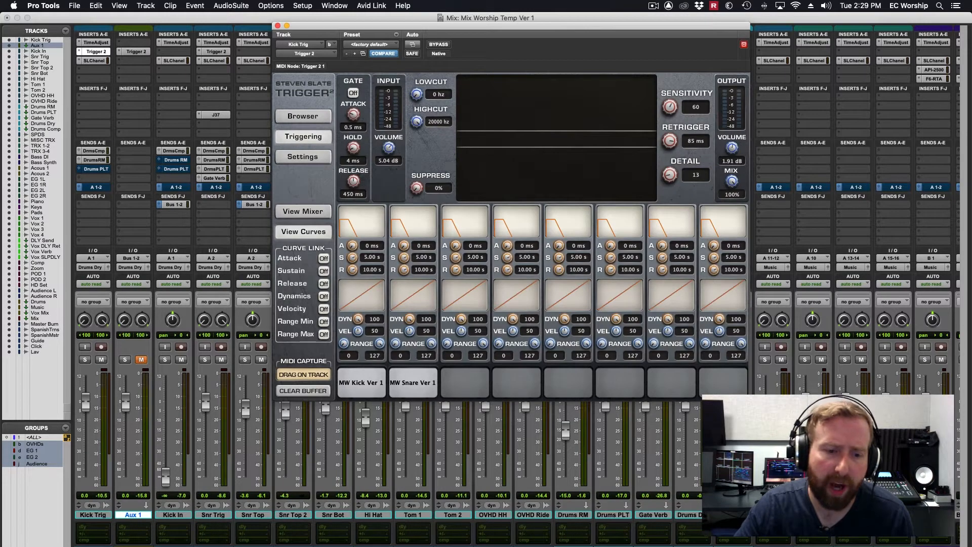
pyautogui.click(303, 116)
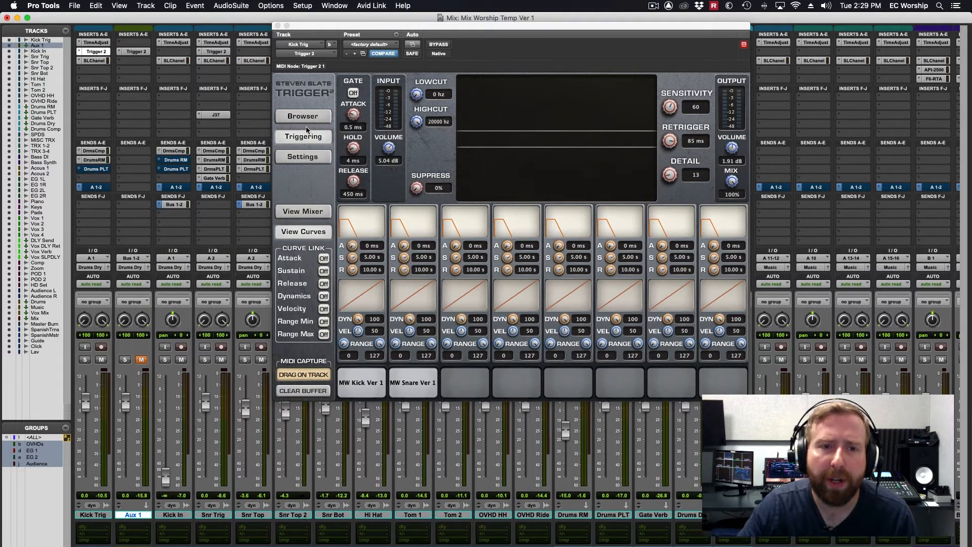
pyautogui.click(303, 116)
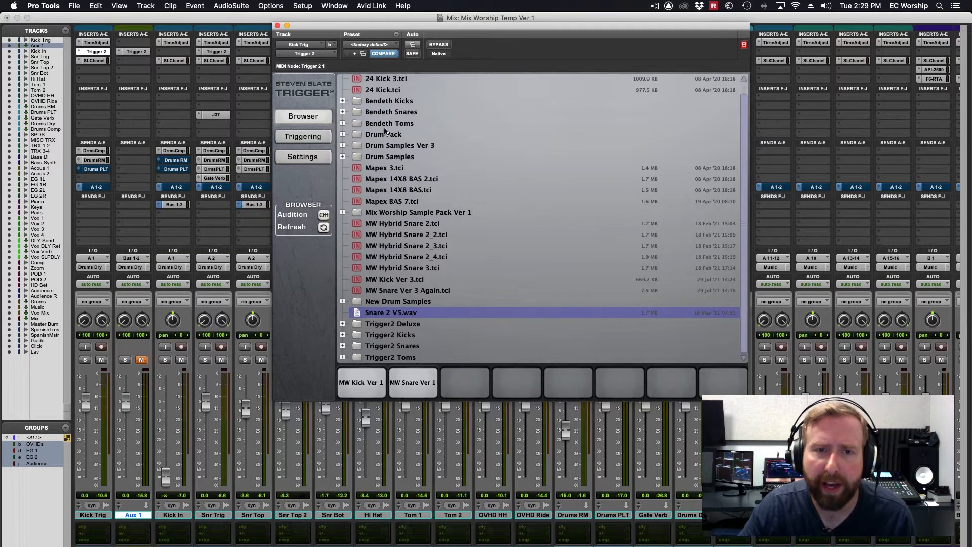
pyautogui.moveTo(443, 229)
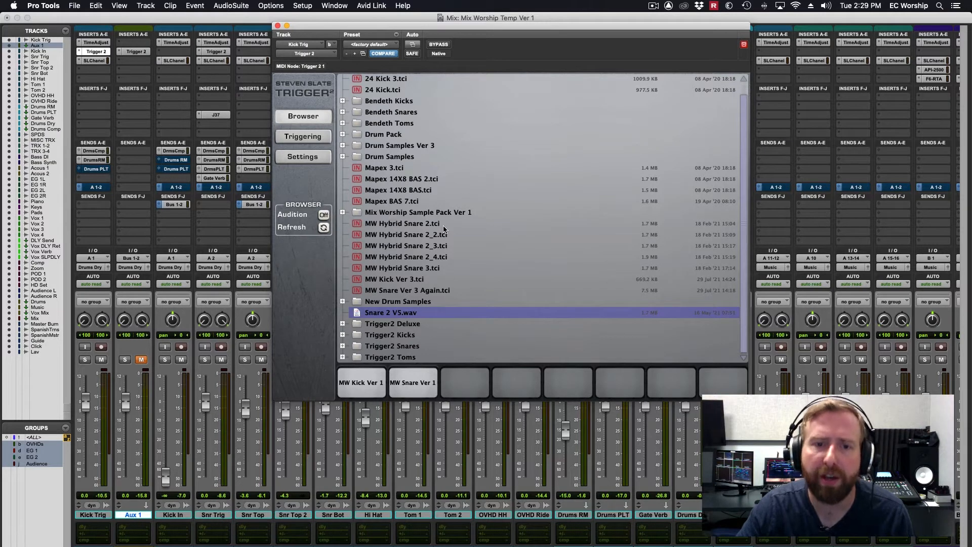
pyautogui.moveTo(304, 149)
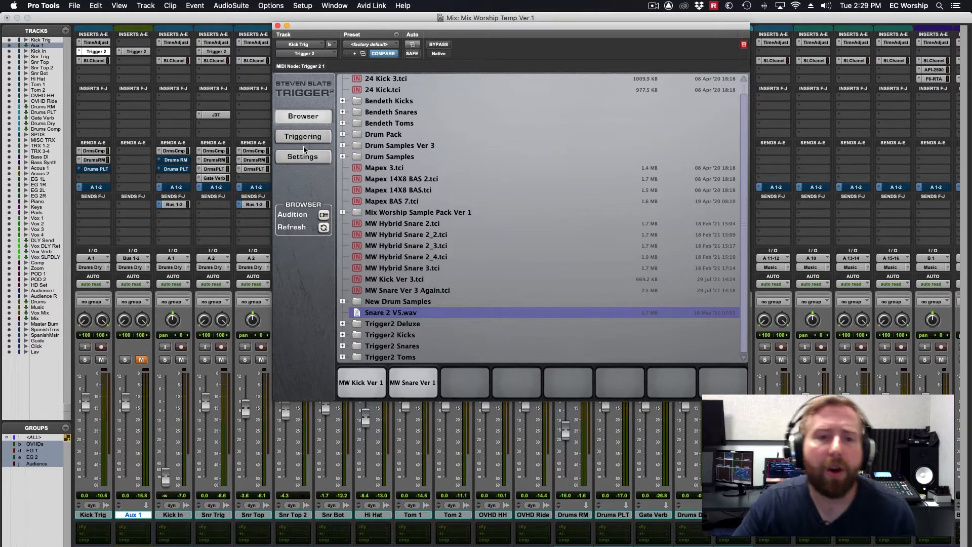
pyautogui.click(303, 157)
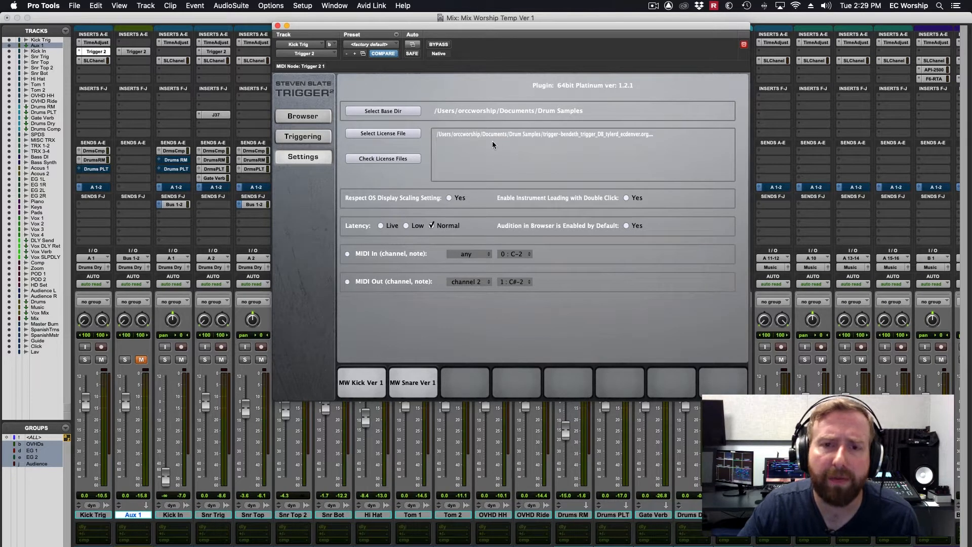
pyautogui.moveTo(471, 155)
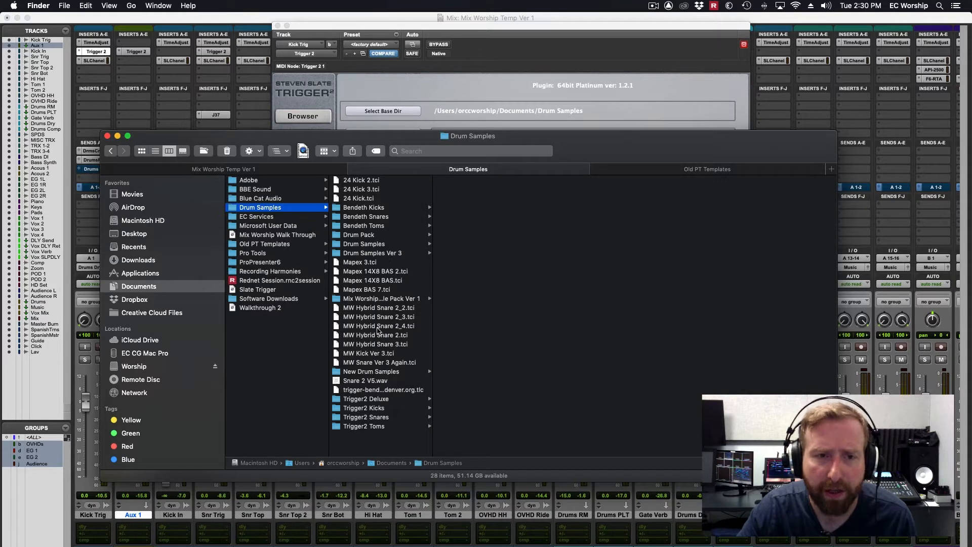
pyautogui.moveTo(263, 115)
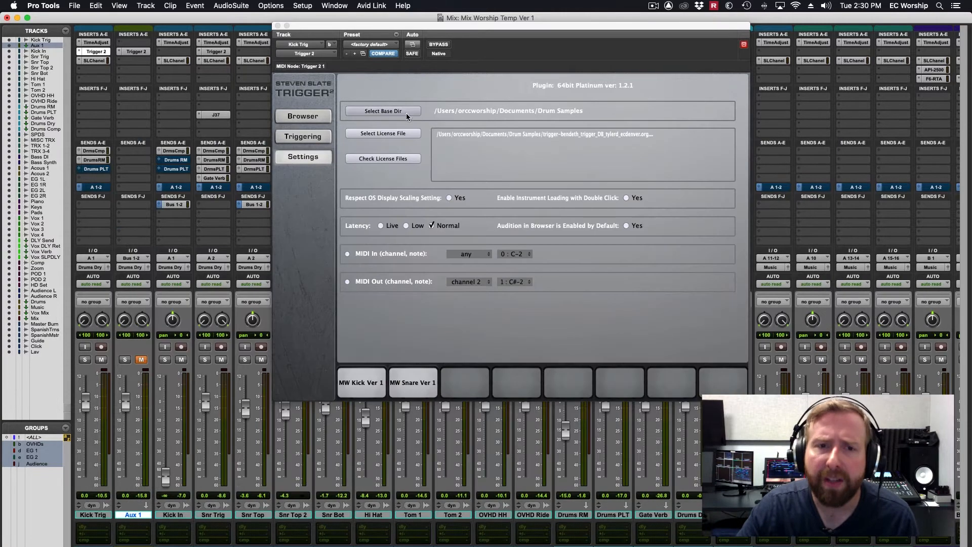
# Load MW Snare wFX Ver 1 from the Snare folder into the third sample slot.
pyautogui.click(303, 136)
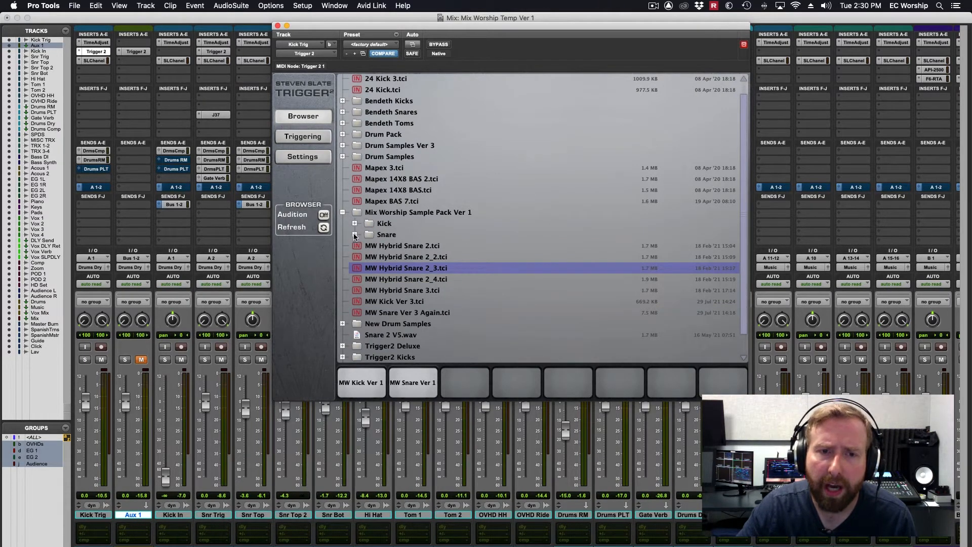
pyautogui.click(354, 234)
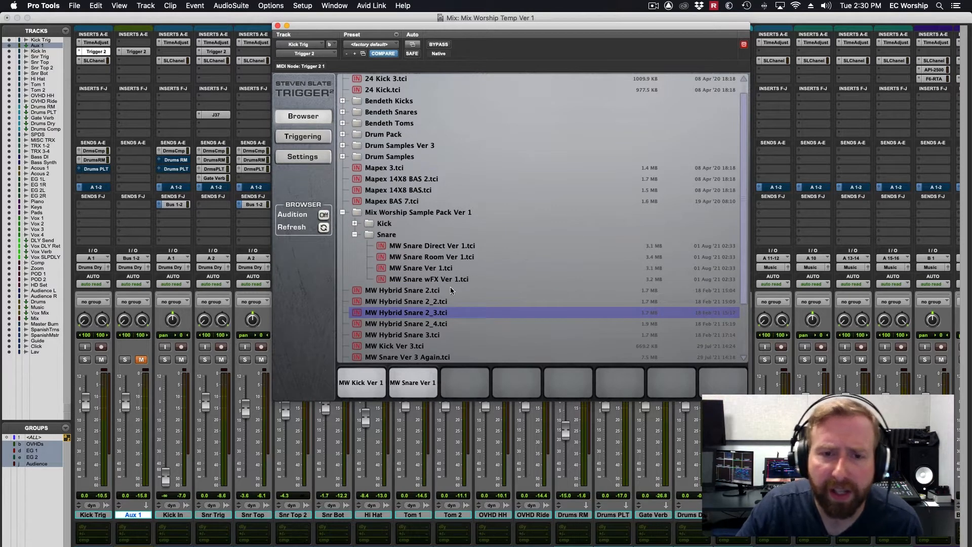
pyautogui.moveTo(515, 252)
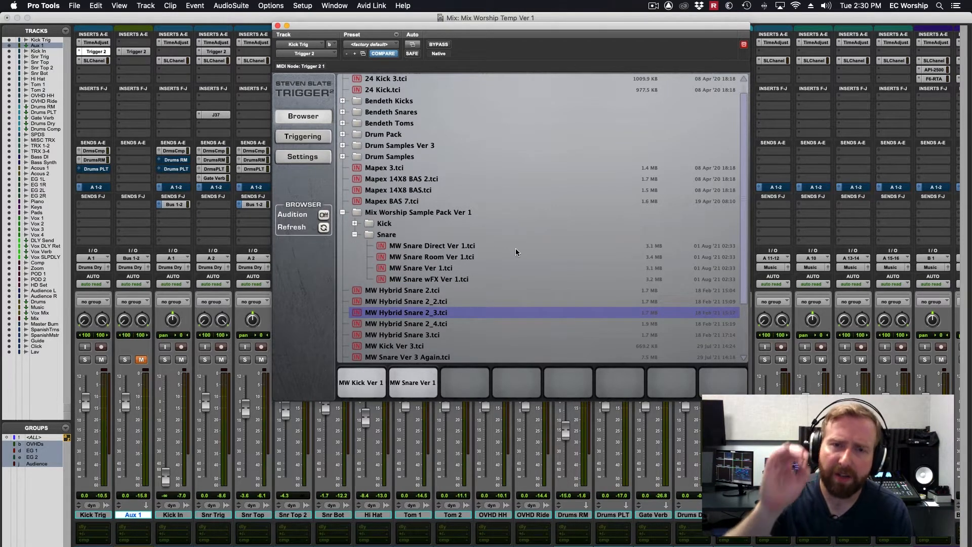
pyautogui.moveTo(546, 266)
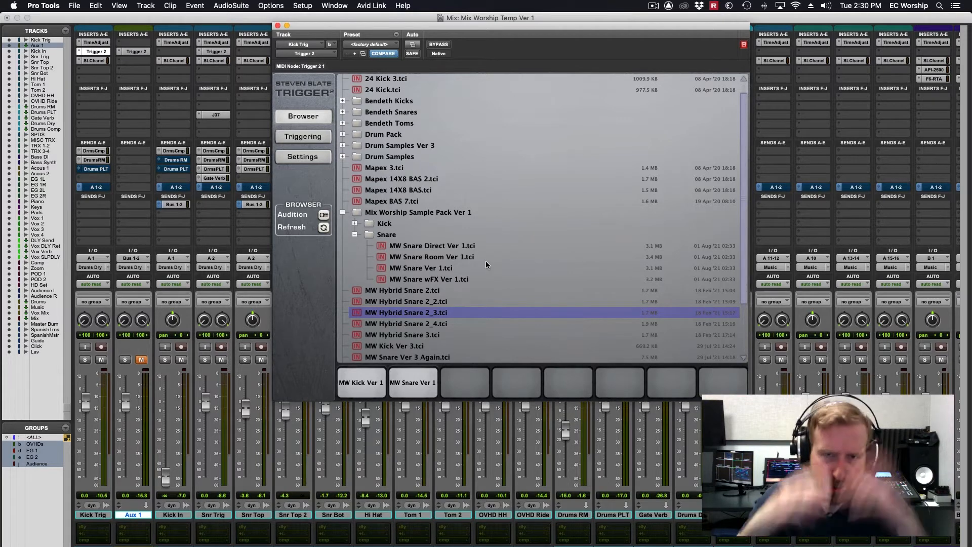
pyautogui.scroll(-3)
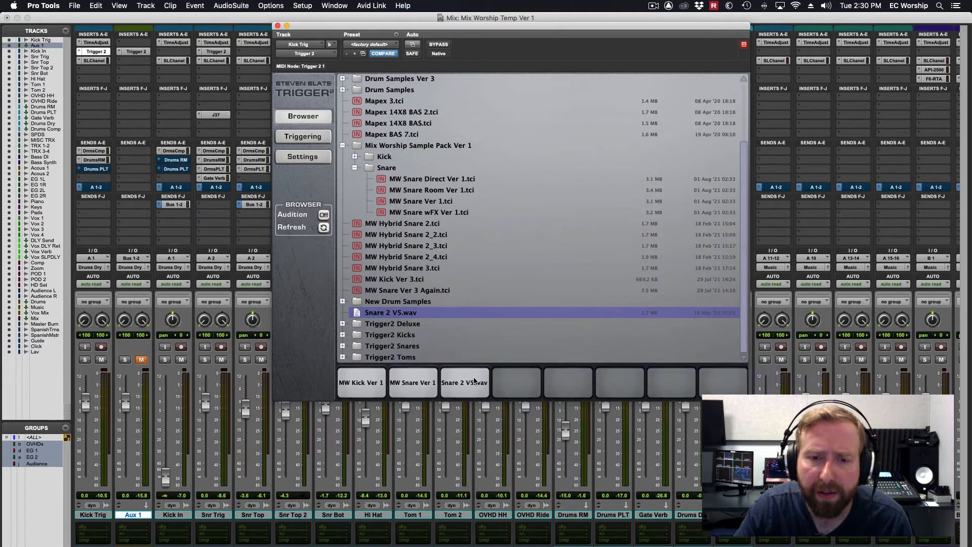
pyautogui.click(434, 212)
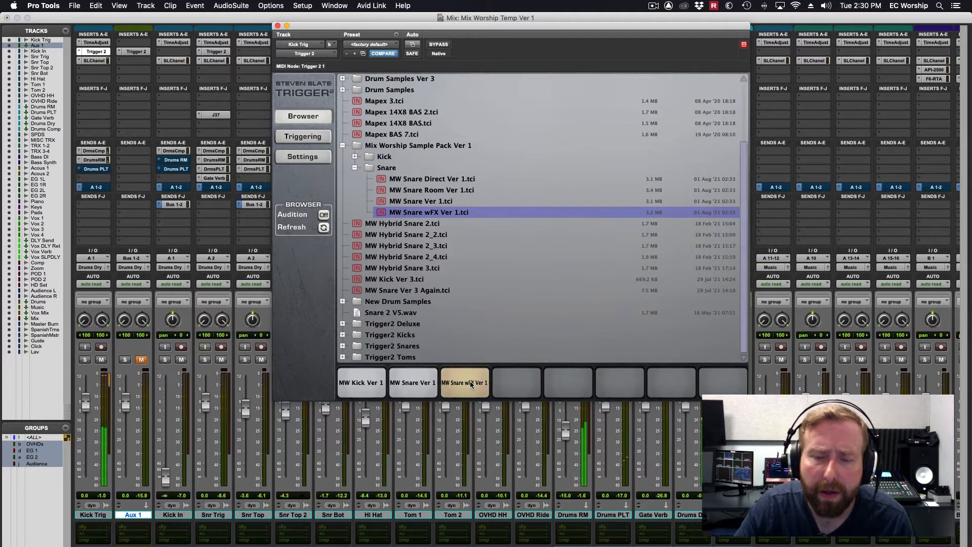
# Clear the MW Snare wFX Ver 1 slot, confirming with Yes, and return to Triggering.
pyautogui.click(465, 382)
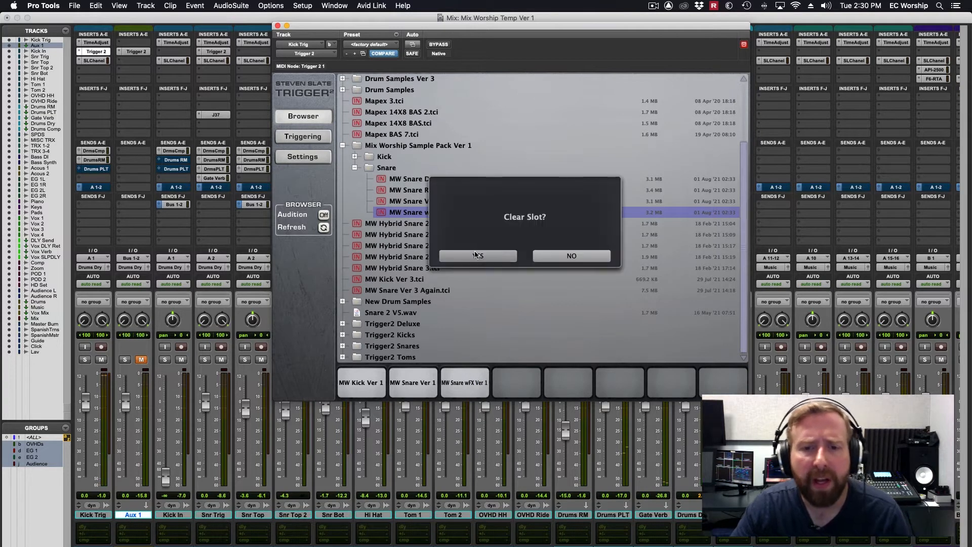
pyautogui.click(477, 256)
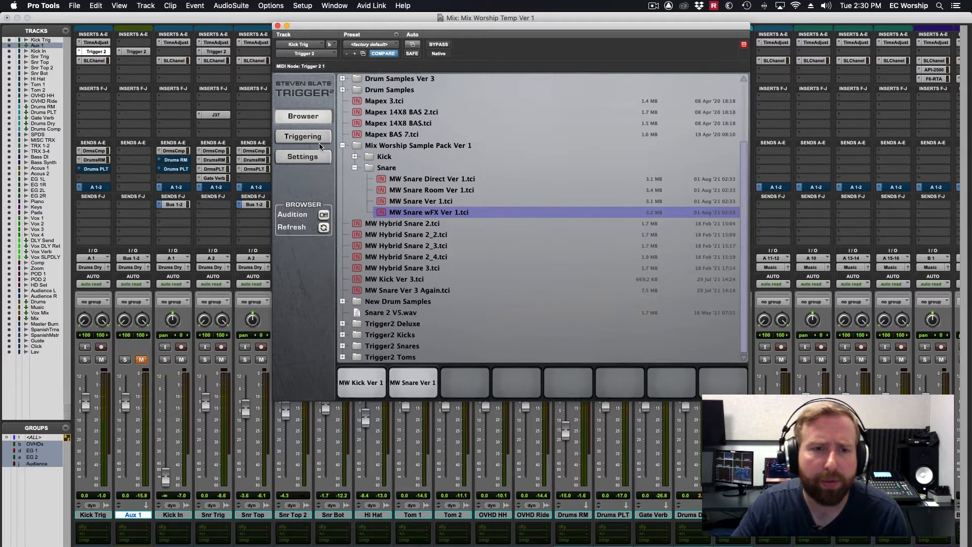
pyautogui.click(303, 156)
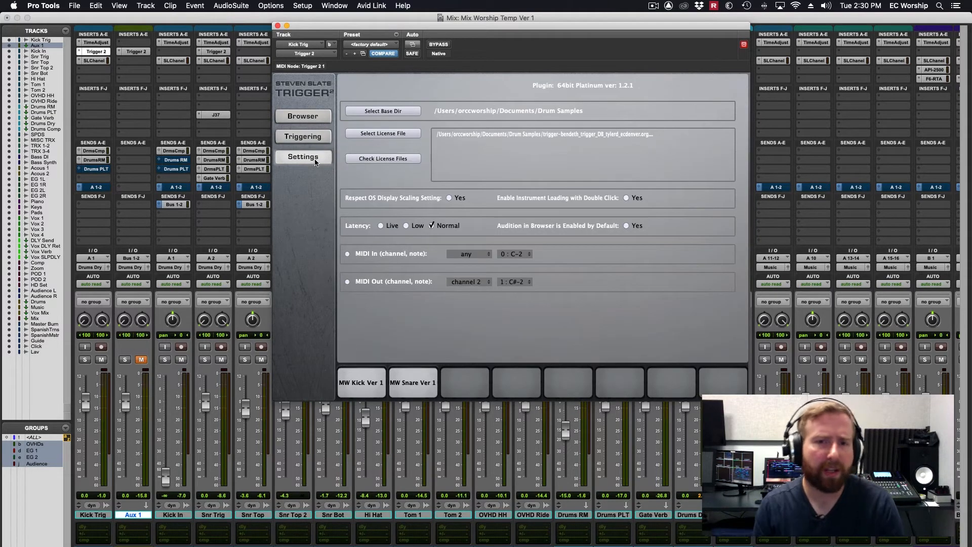
pyautogui.click(302, 136)
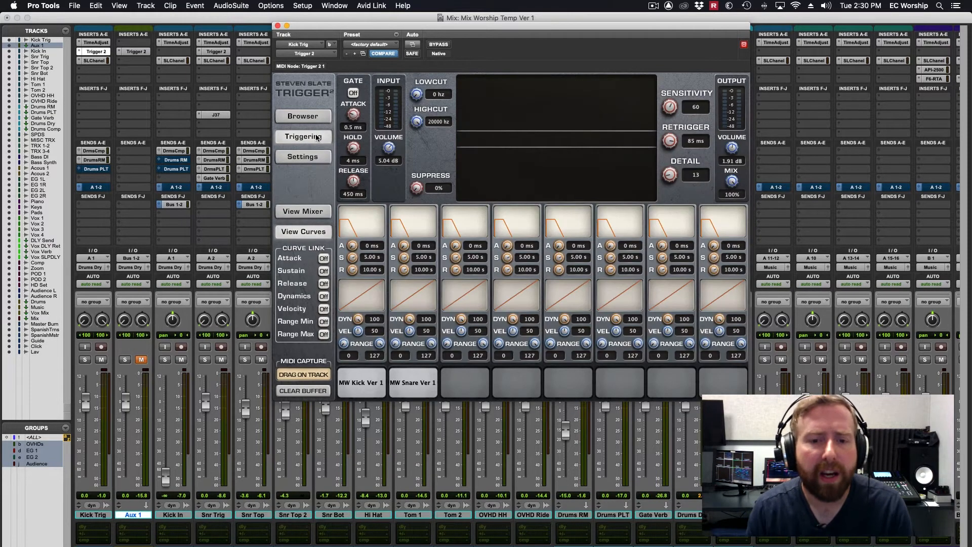
# Show the kick Trigger 2 mixer with pan, tune and level for the kick and snare samples.
pyautogui.click(303, 212)
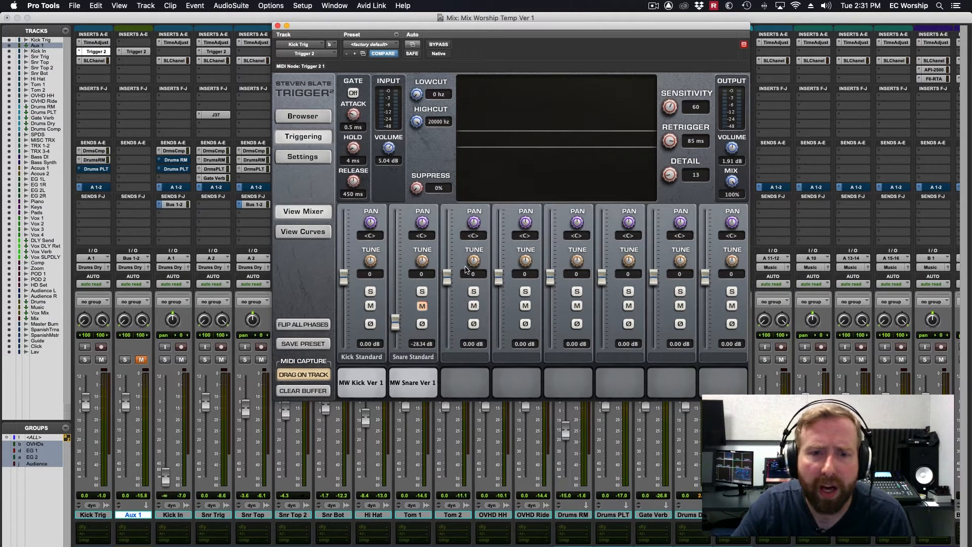
pyautogui.moveTo(470, 284)
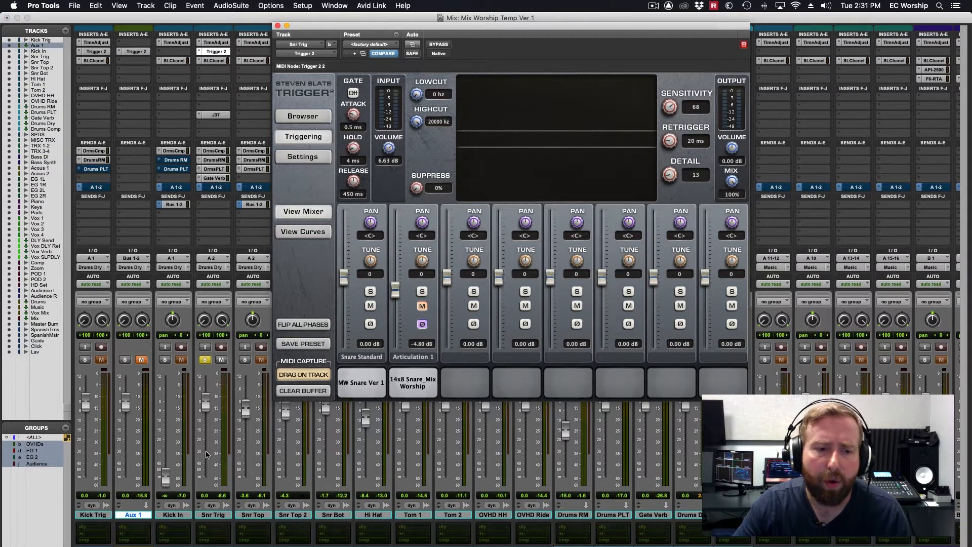
pyautogui.moveTo(265, 439)
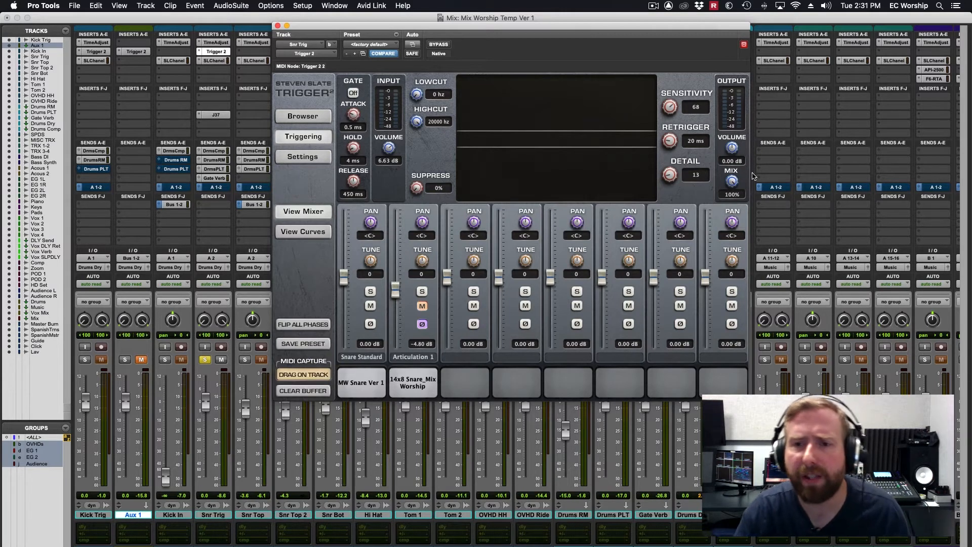
# Turn the snare Trigger 2 Mix knob to about 38% and enable polarity flip.
pyautogui.moveTo(732, 180); pyautogui.dragTo(732, 186)
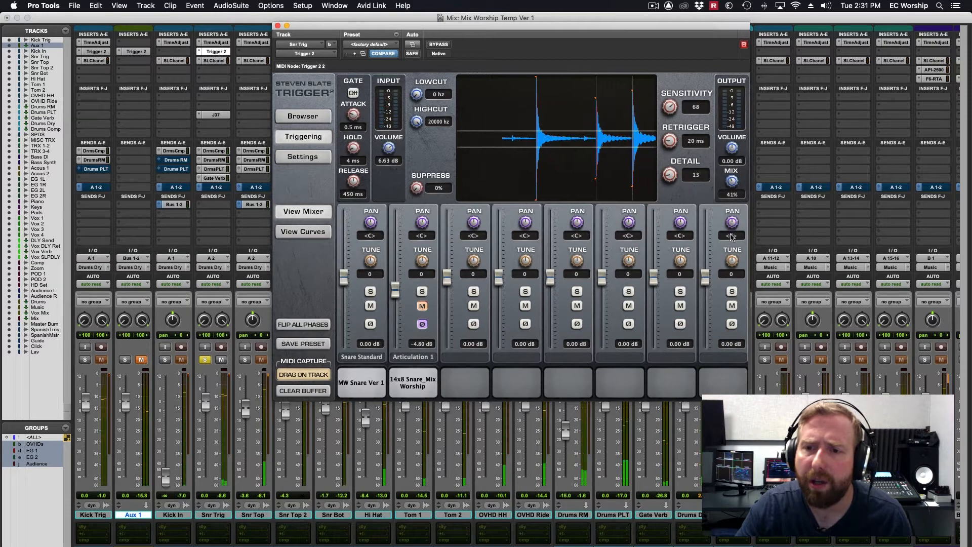
pyautogui.moveTo(730, 180); pyautogui.dragTo(730, 167)
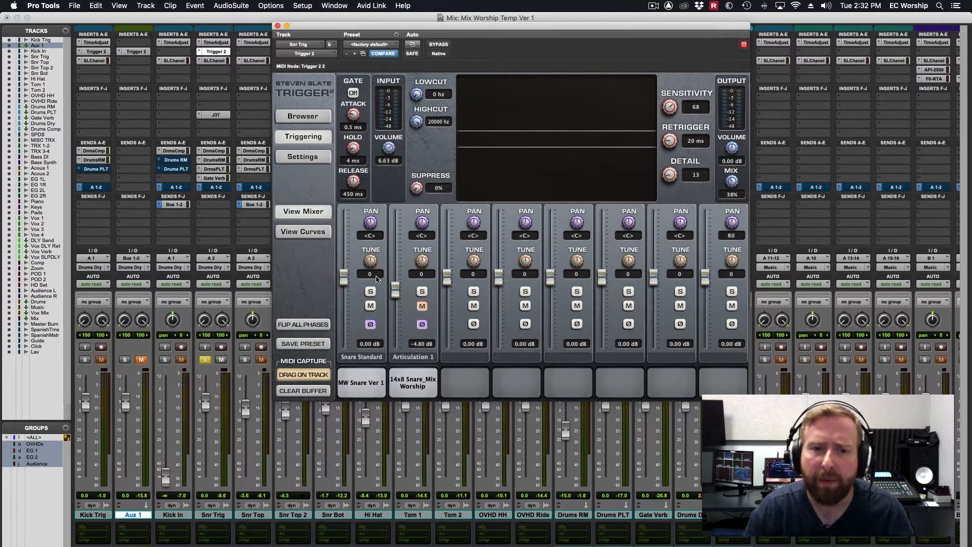
pyautogui.click(370, 324)
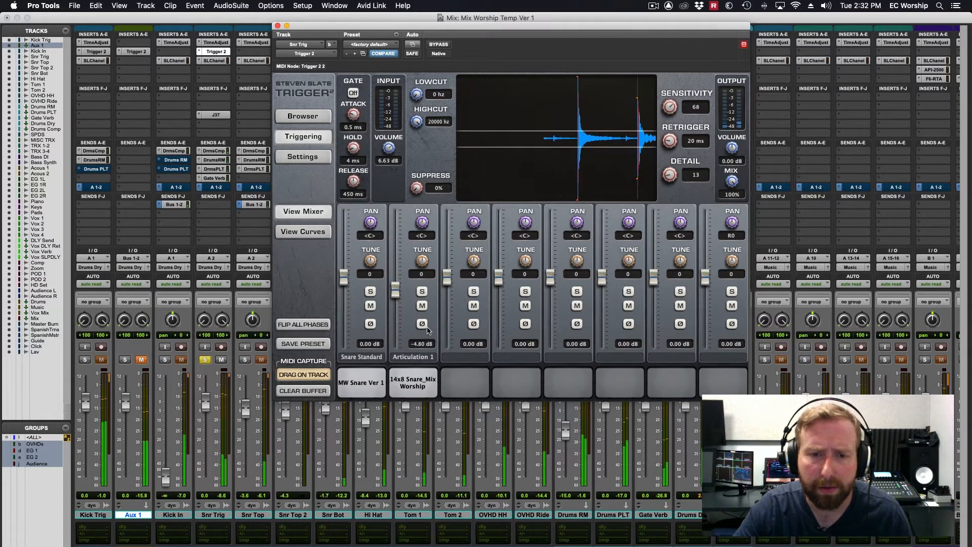
# Toggle polarity on the Articulation 1 sample so it ends up flipped, with Mix at 100%.
pyautogui.click(421, 325)
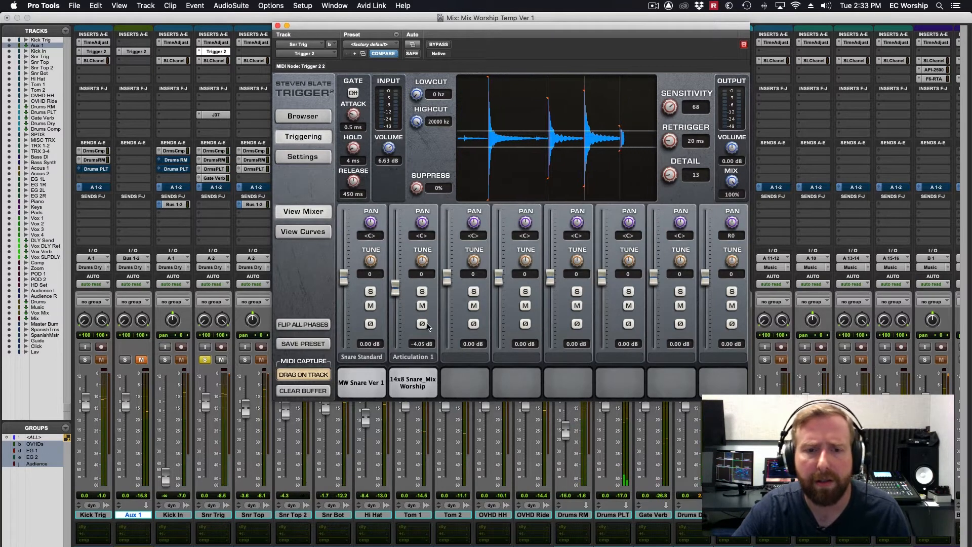
pyautogui.click(422, 323)
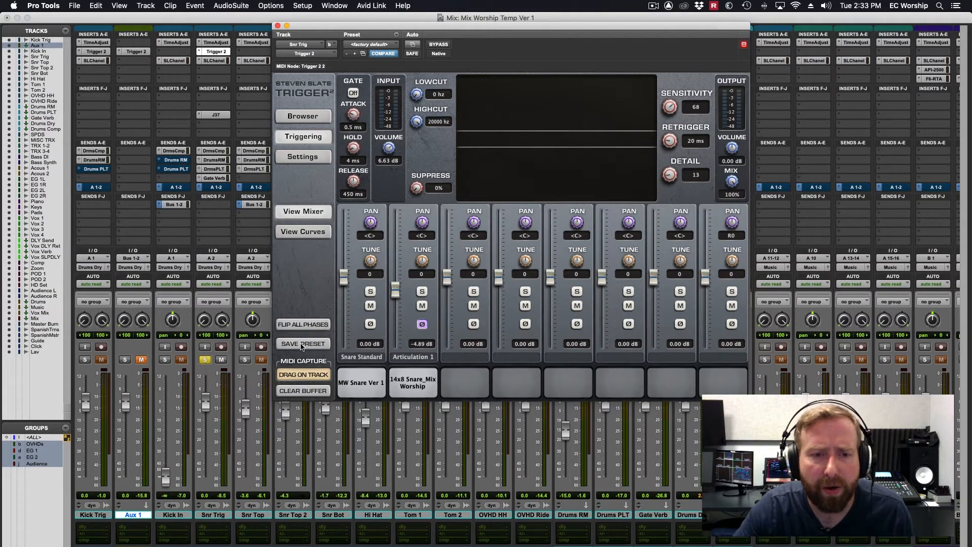
pyautogui.click(205, 360)
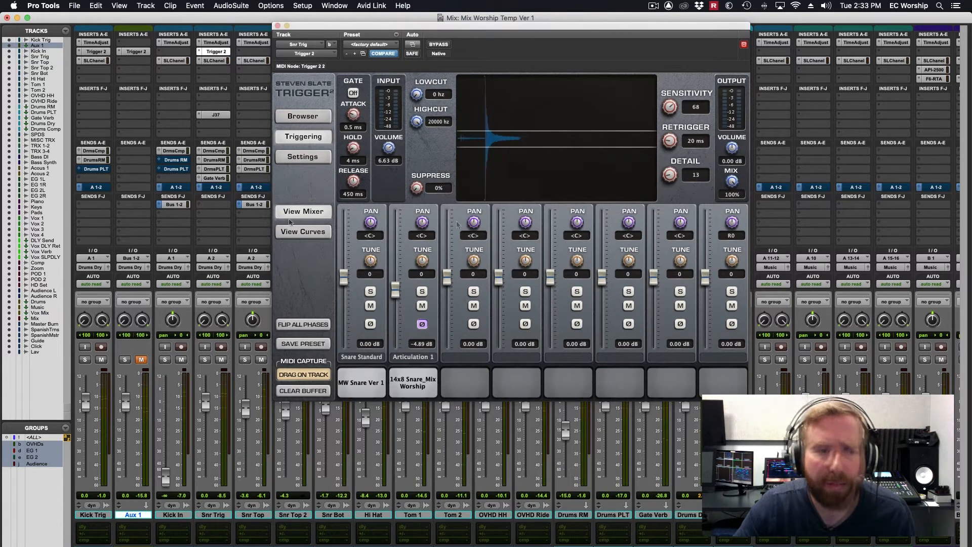
# Set MW Snare Ver 1 sustain to 0.02 s in the curves view, then go back to the mixer.
pyautogui.click(303, 232)
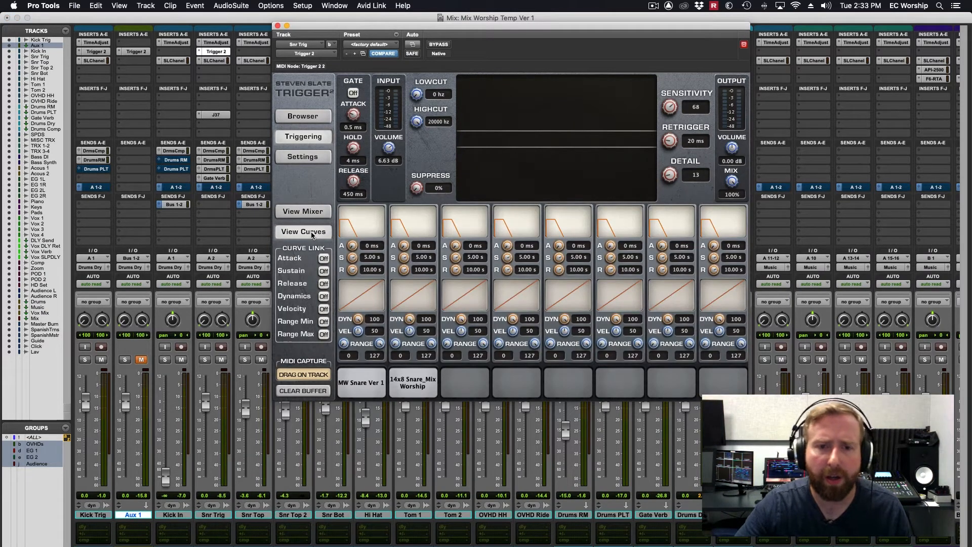
pyautogui.moveTo(352, 330)
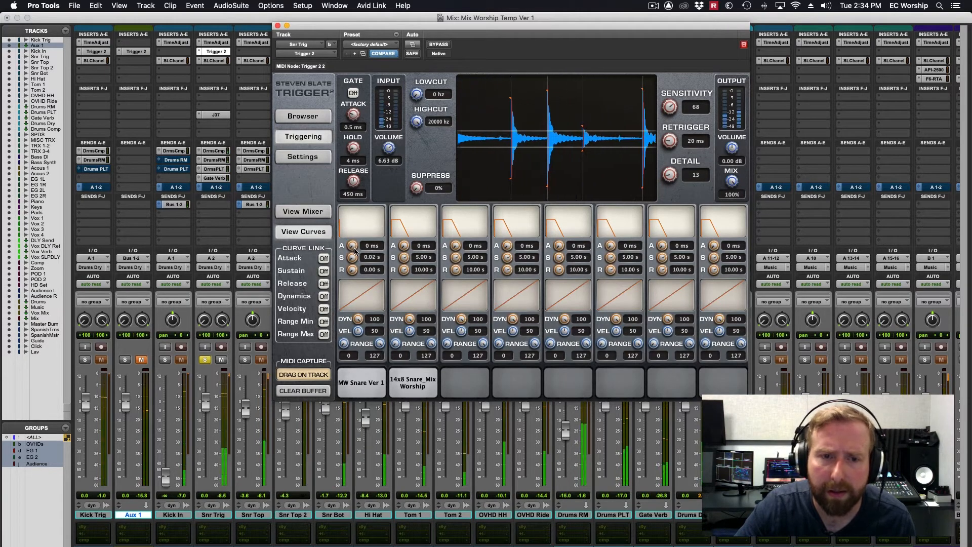
pyautogui.click(303, 211)
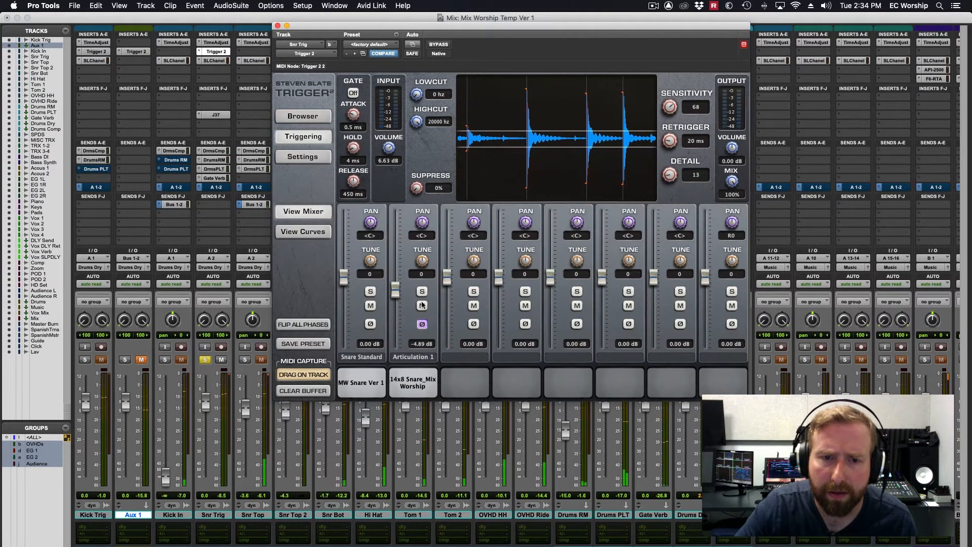
# Put MW Snare Ver 1 sustain back at 5.00 s and reset its velocity curve to default.
pyautogui.click(303, 231)
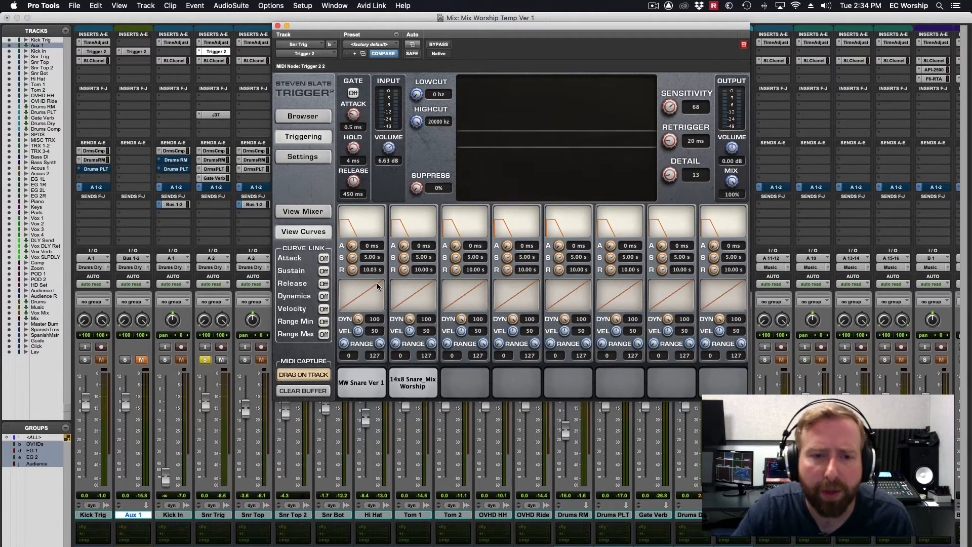
pyautogui.moveTo(299, 322)
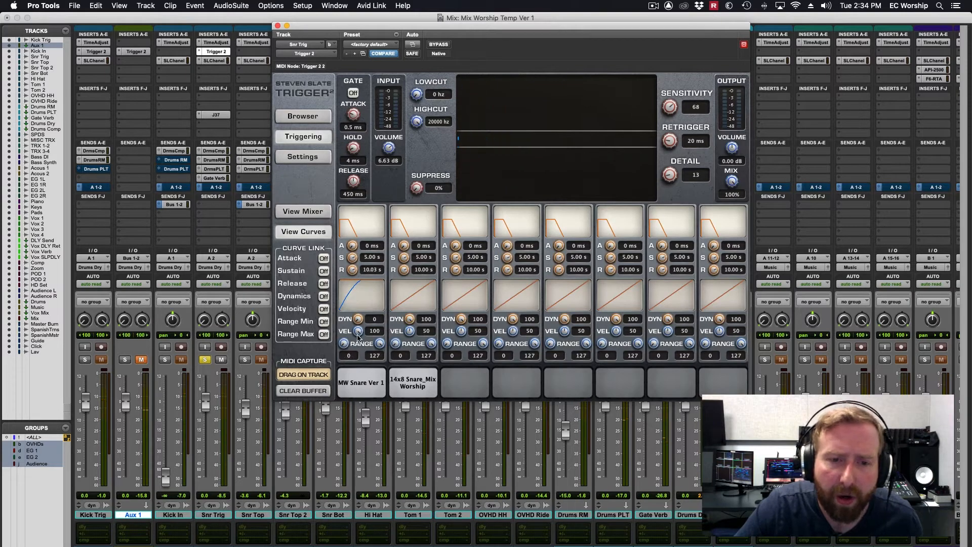
pyautogui.click(374, 330)
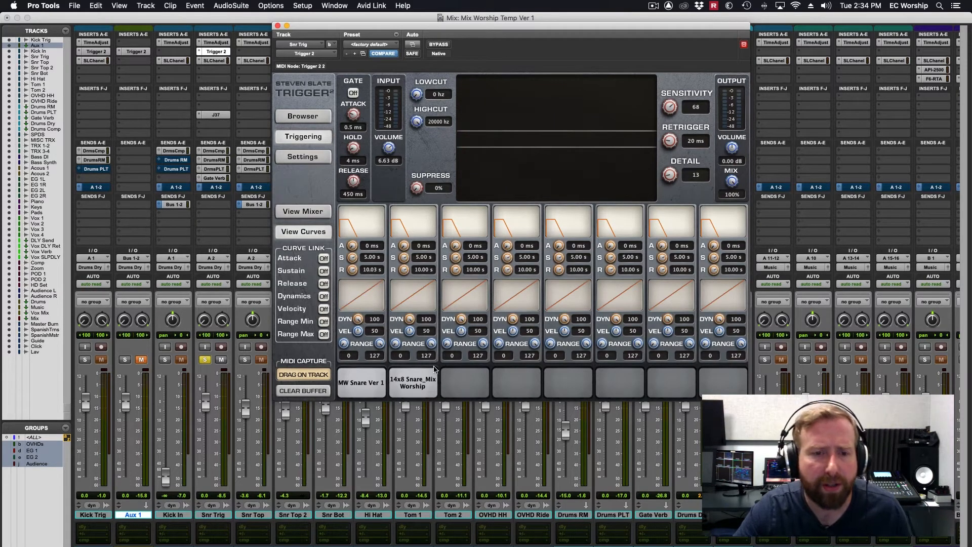
pyautogui.moveTo(338, 266)
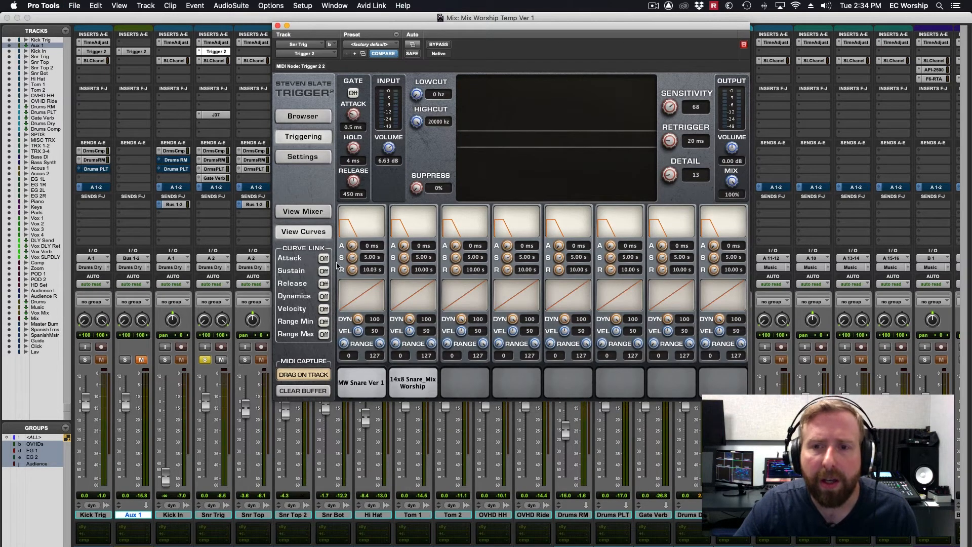
# Briefly open the Trigger 2 sample browser, then return to the mixer with both snare channels.
pyautogui.click(303, 115)
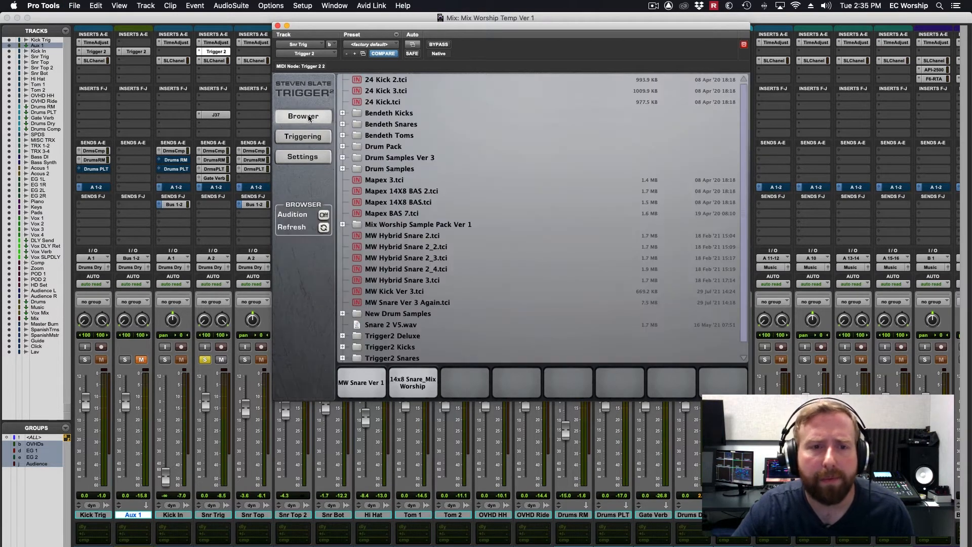
pyautogui.click(303, 136)
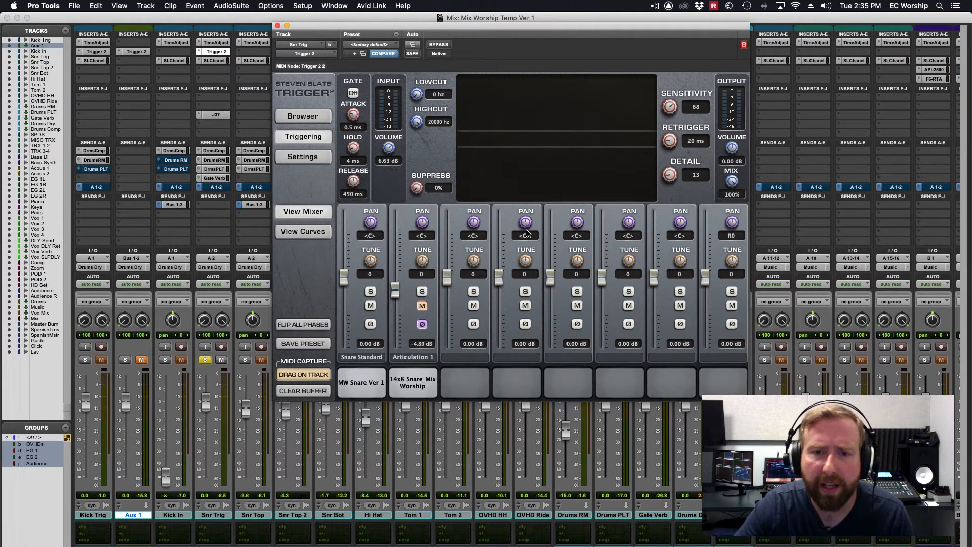
pyautogui.moveTo(391, 223)
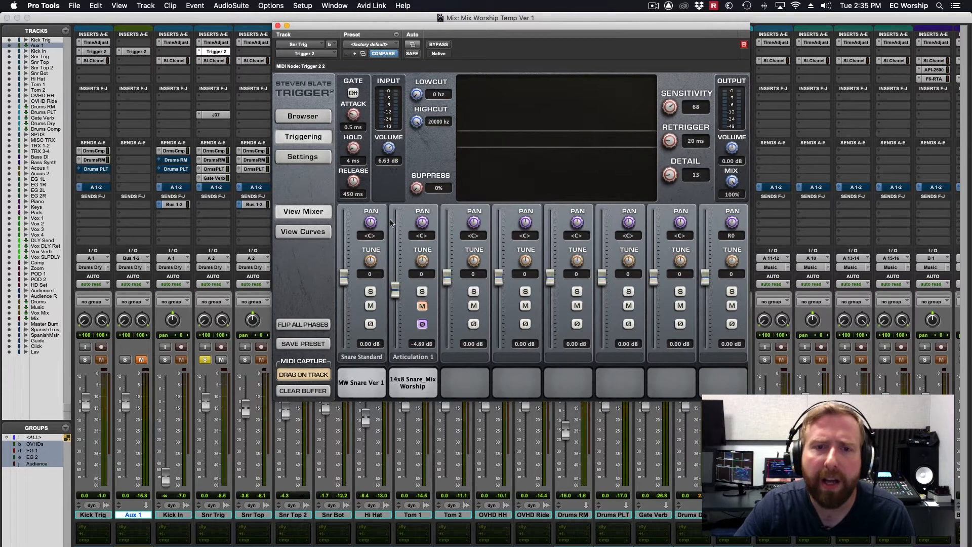
pyautogui.moveTo(531, 169)
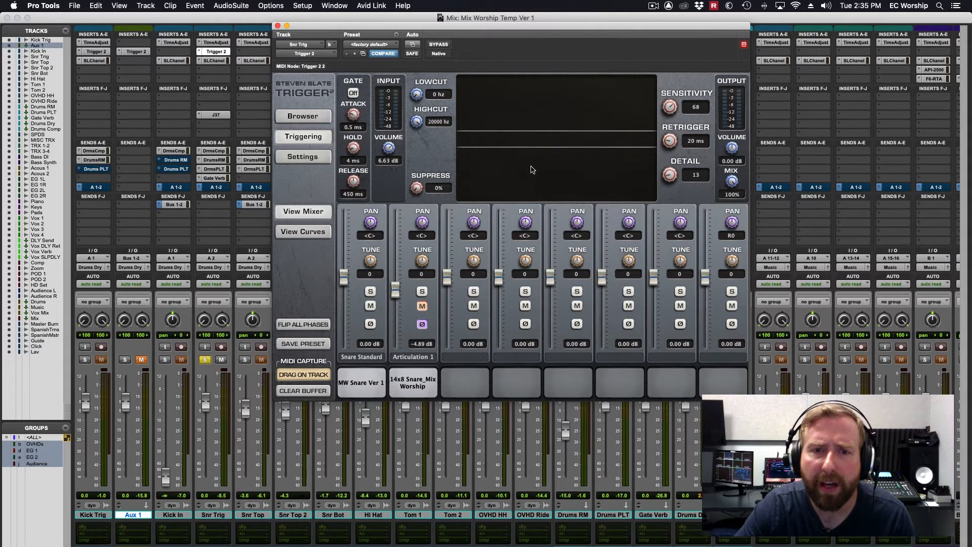
pyautogui.moveTo(628, 145)
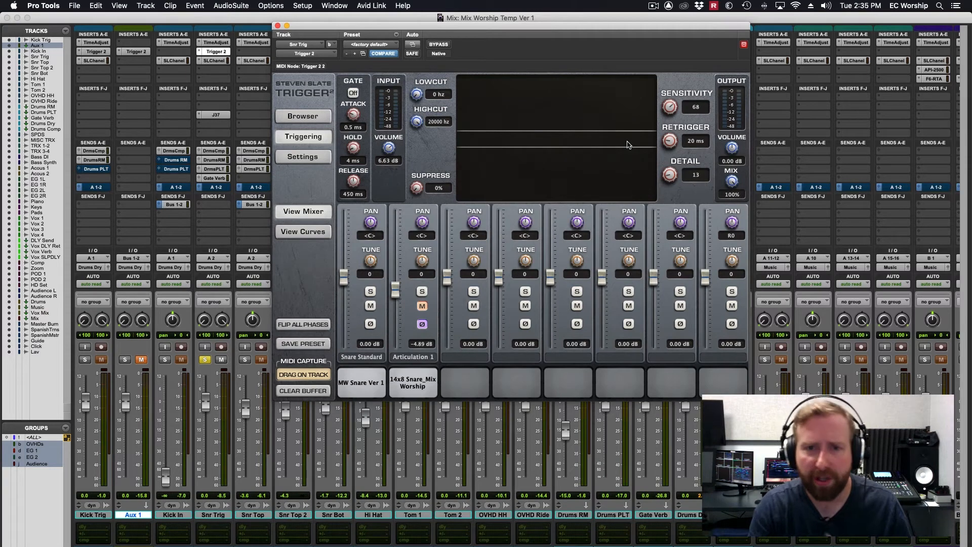
pyautogui.moveTo(655, 106)
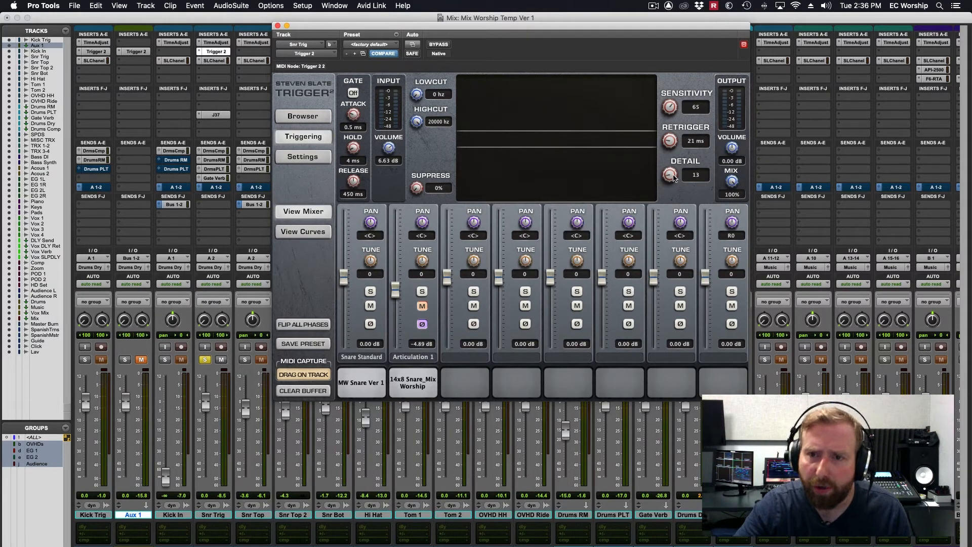
# Set the snare trigger's Detail to 15, Sensitivity to 60 and Retrigger to 42 ms.
pyautogui.moveTo(668, 175); pyautogui.dragTo(668, 172)
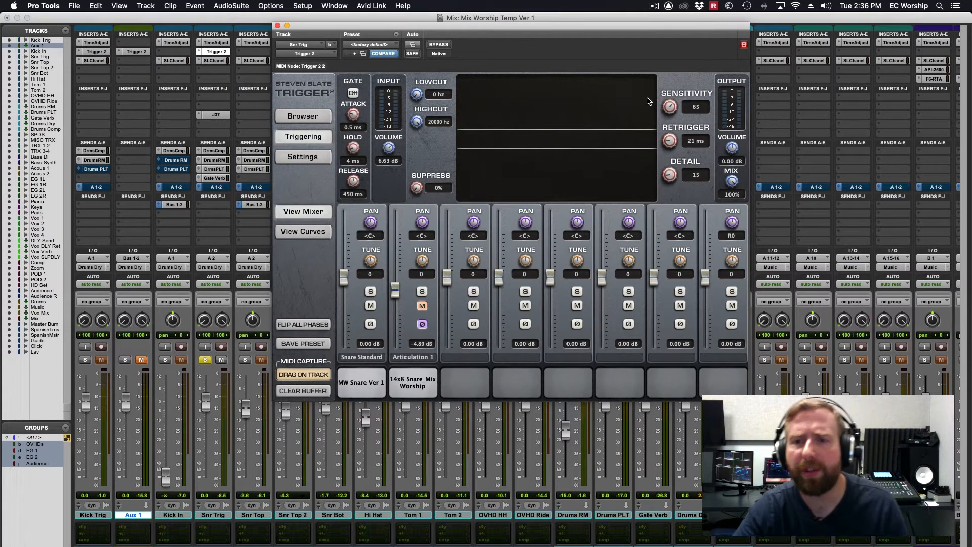
pyautogui.moveTo(668, 111)
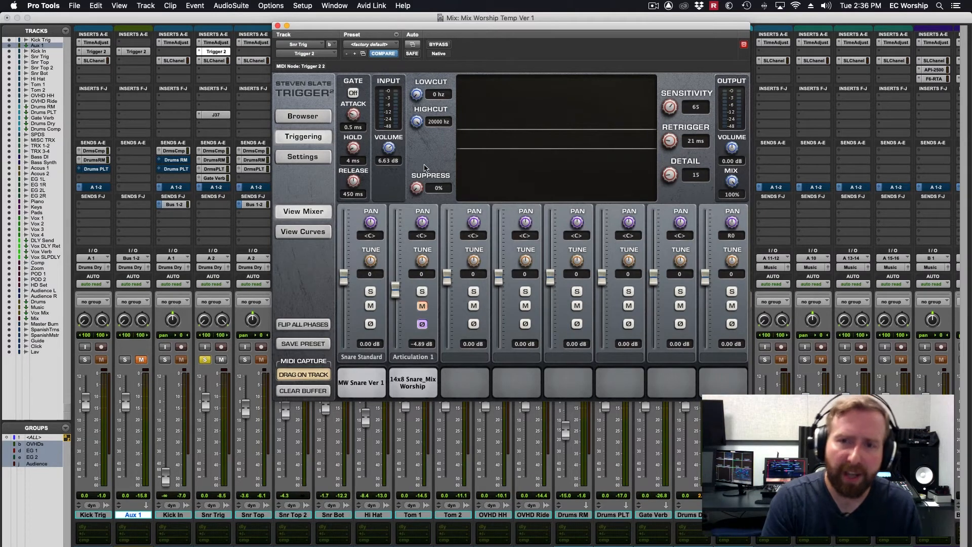
pyautogui.moveTo(444, 203)
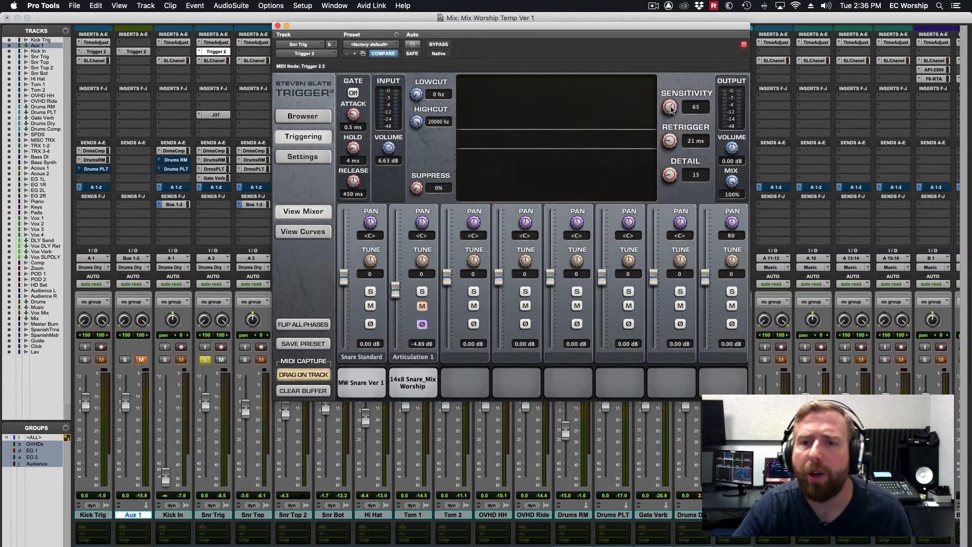
pyautogui.moveTo(669, 107); pyautogui.dragTo(670, 115)
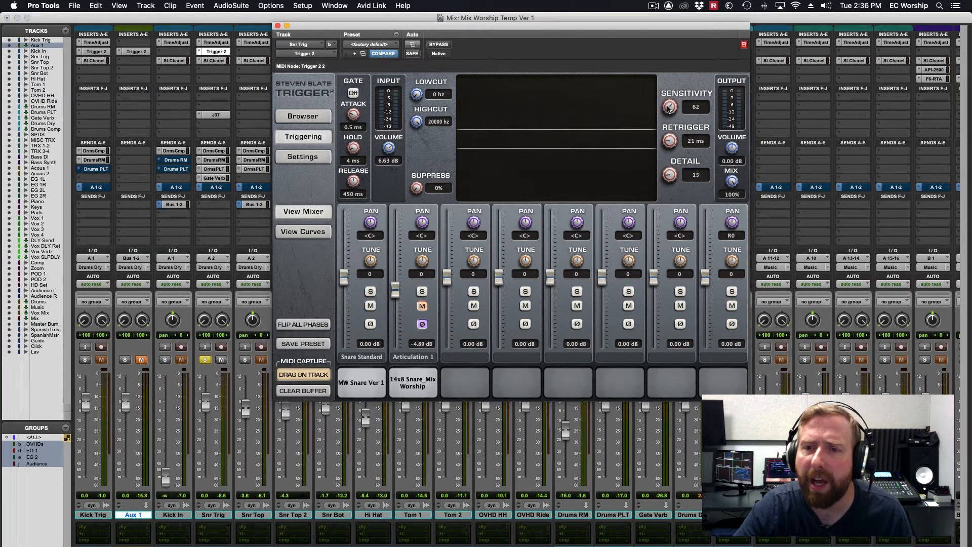
pyautogui.moveTo(669, 107); pyautogui.dragTo(669, 111)
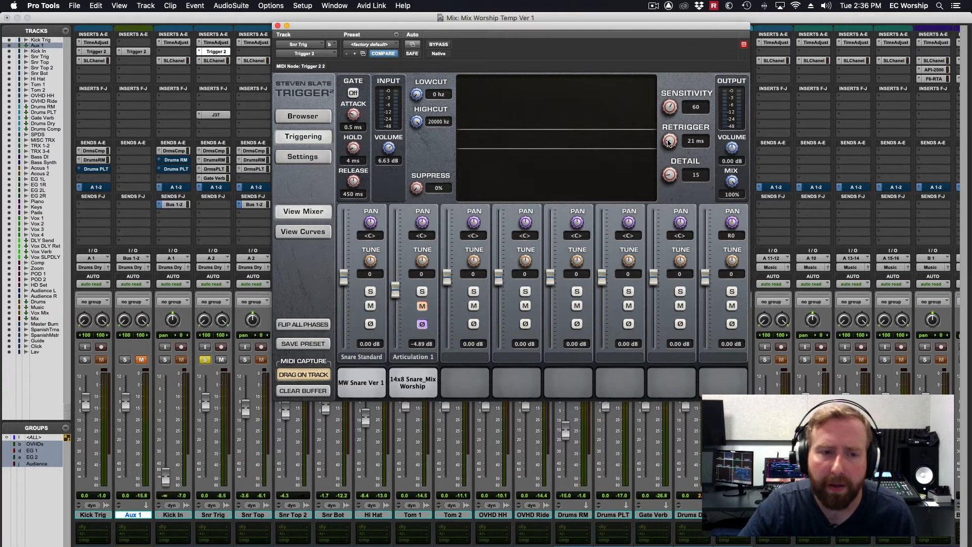
pyautogui.moveTo(668, 141); pyautogui.dragTo(669, 133)
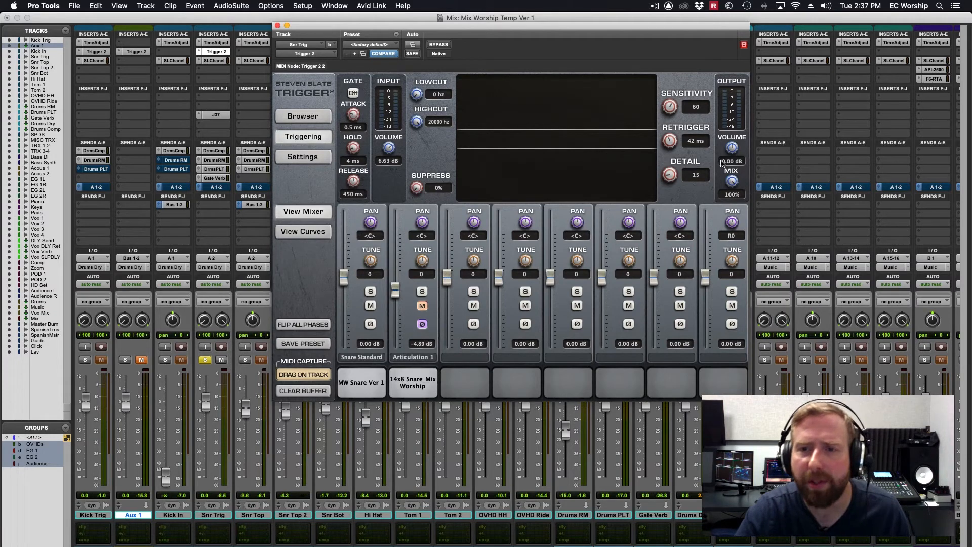
pyautogui.moveTo(669, 140); pyautogui.dragTo(670, 137)
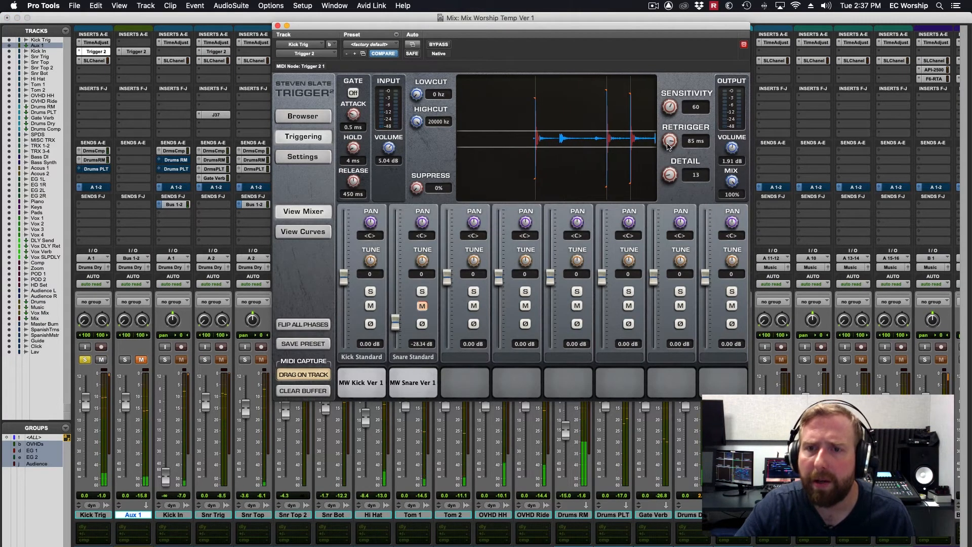
# Set the kick trigger's Retrigger to 15 ms, Sensitivity to 60 and Detail to 11.
pyautogui.moveTo(670, 140); pyautogui.dragTo(671, 134)
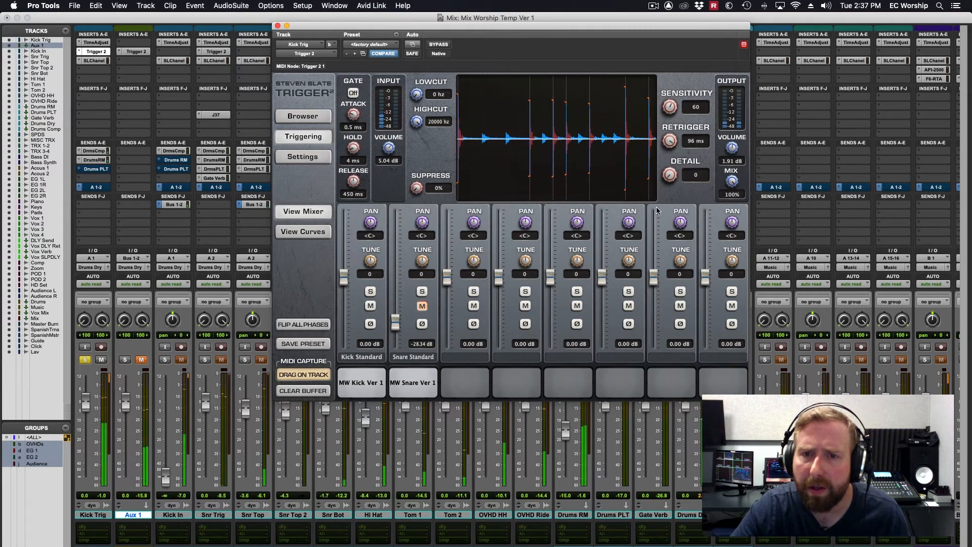
pyautogui.click(668, 174)
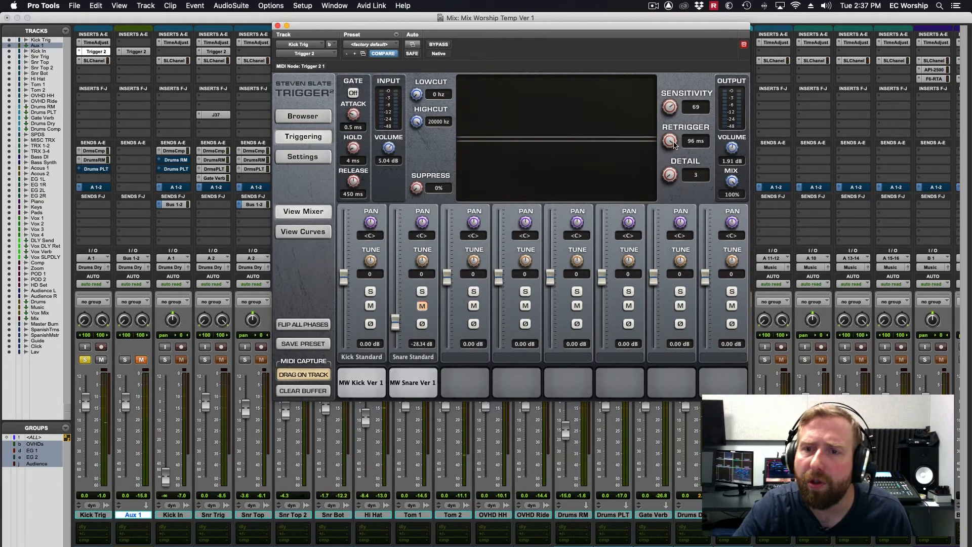
pyautogui.moveTo(669, 107); pyautogui.dragTo(669, 155)
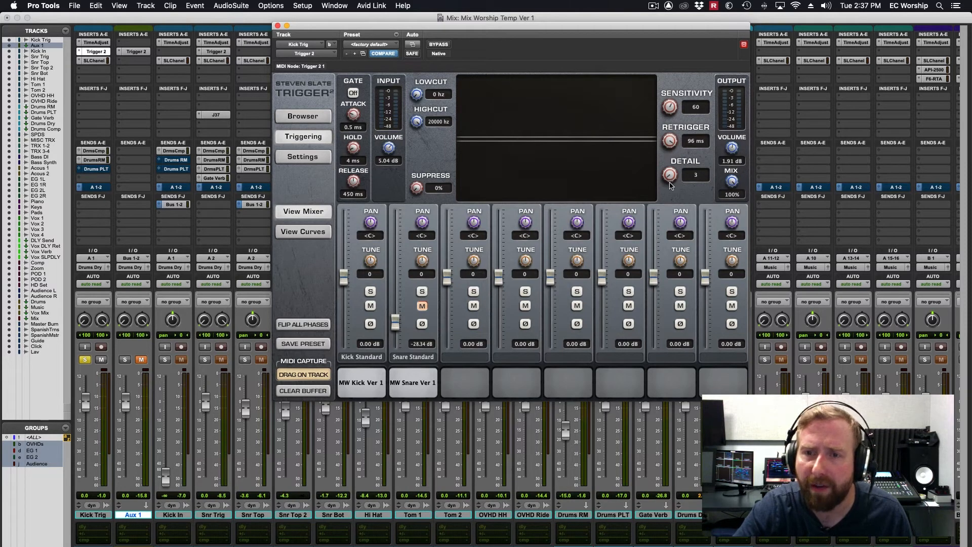
pyautogui.moveTo(199, 454)
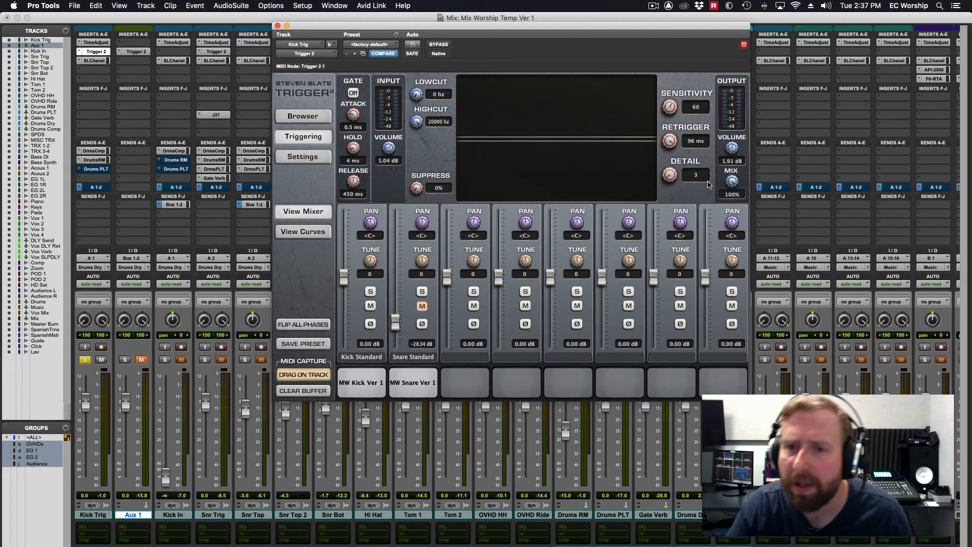
pyautogui.moveTo(669, 174); pyautogui.dragTo(669, 168)
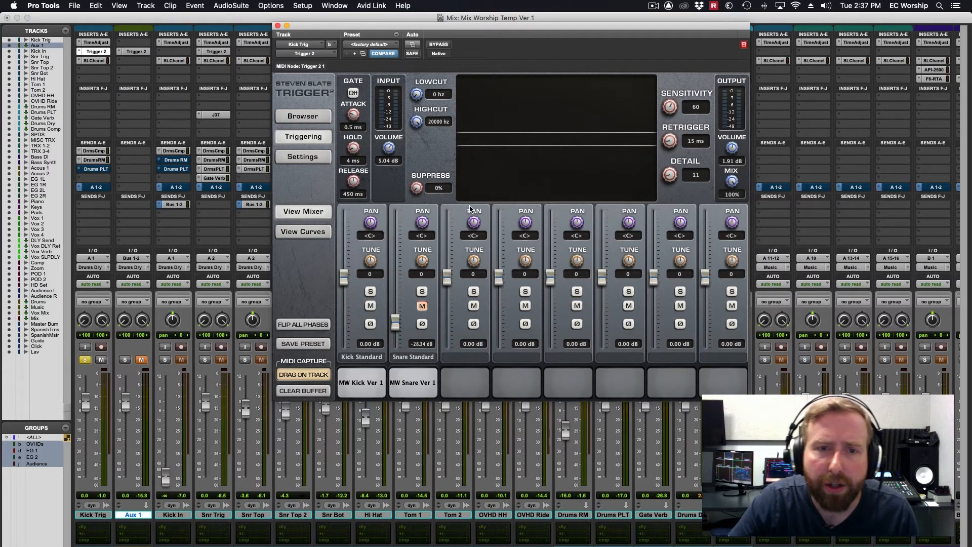
pyautogui.moveTo(427, 180)
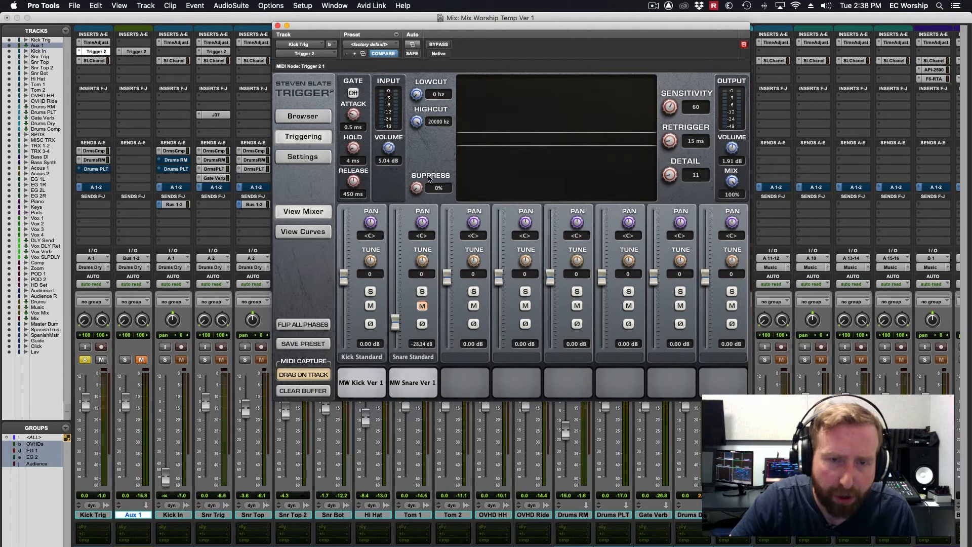
pyautogui.moveTo(446, 176)
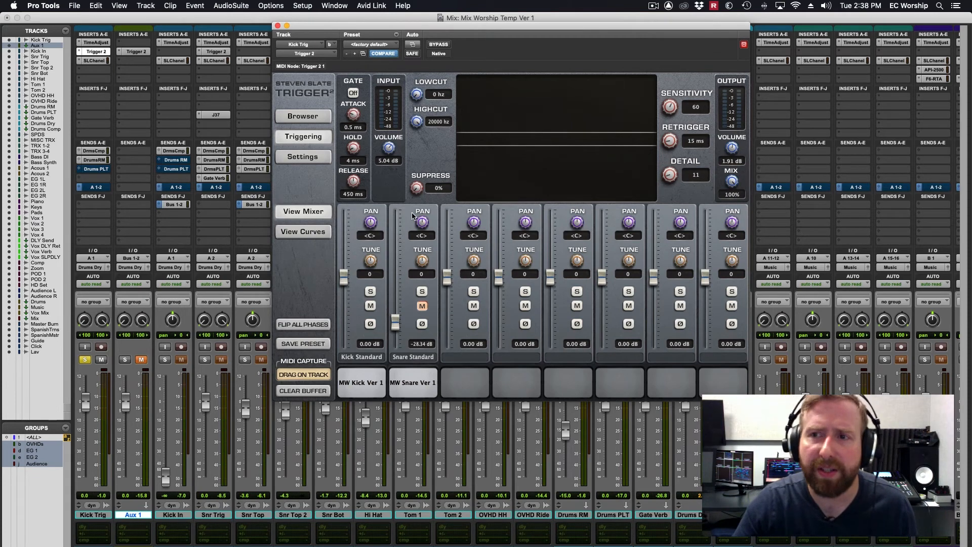
pyautogui.moveTo(439, 207)
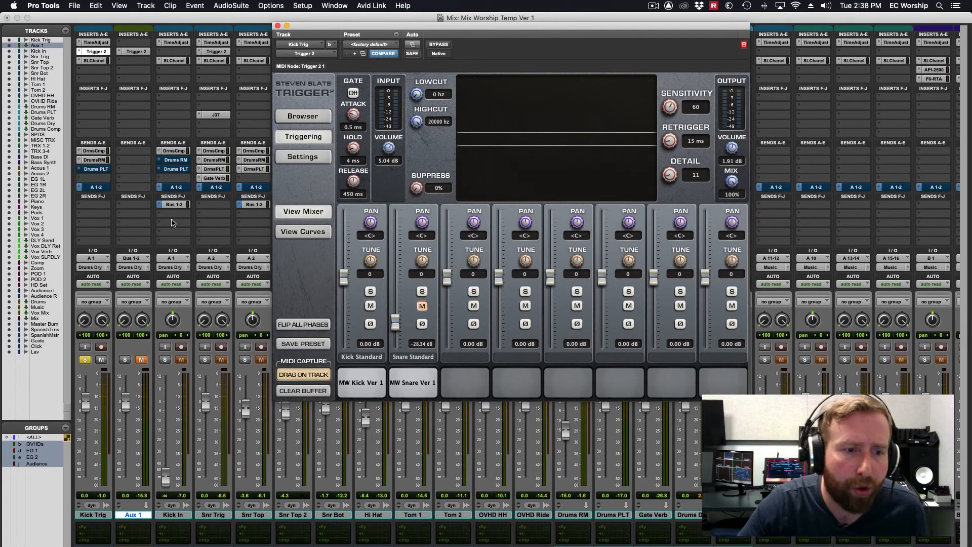
pyautogui.moveTo(176, 53)
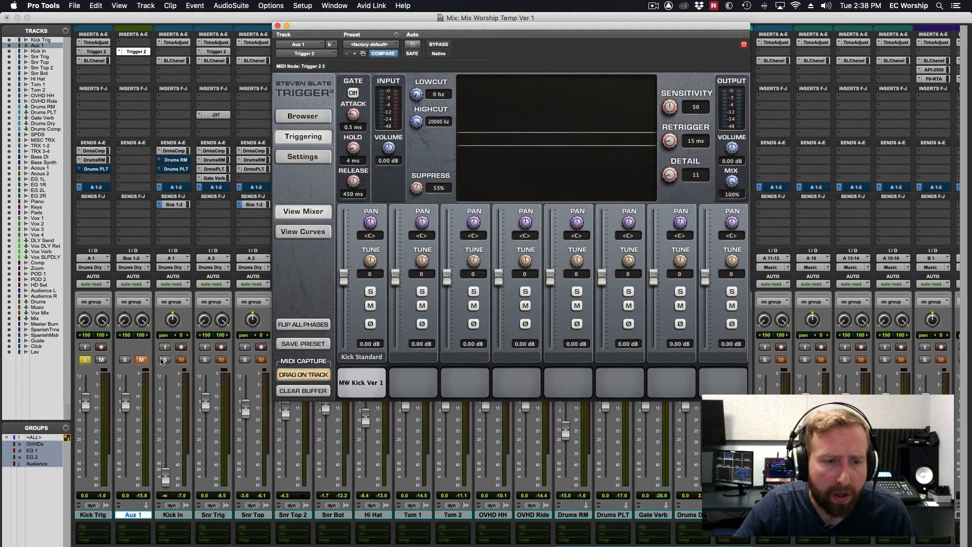
# Solo the Kick In track and reopen the Trigger 2 plugin on Aux 1.
pyautogui.click(164, 359)
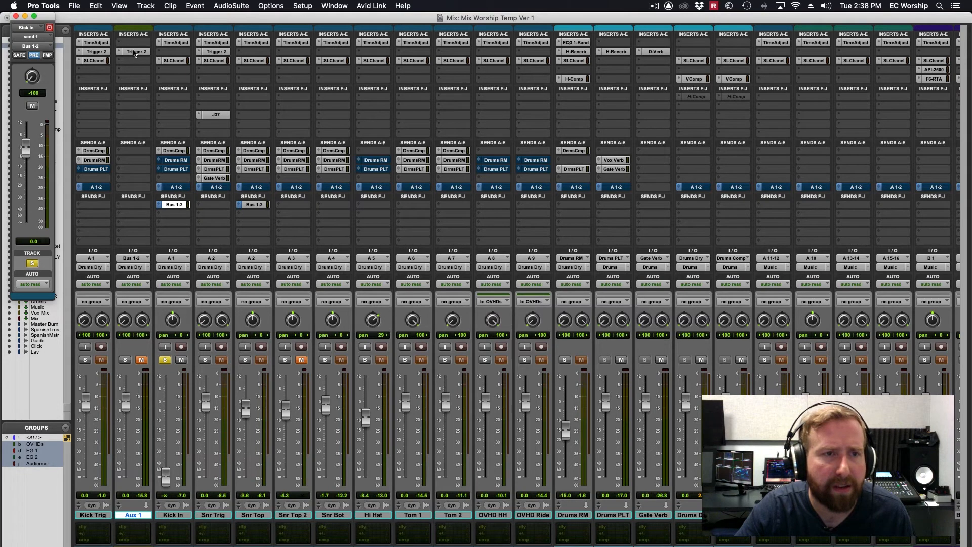
pyautogui.click(135, 51)
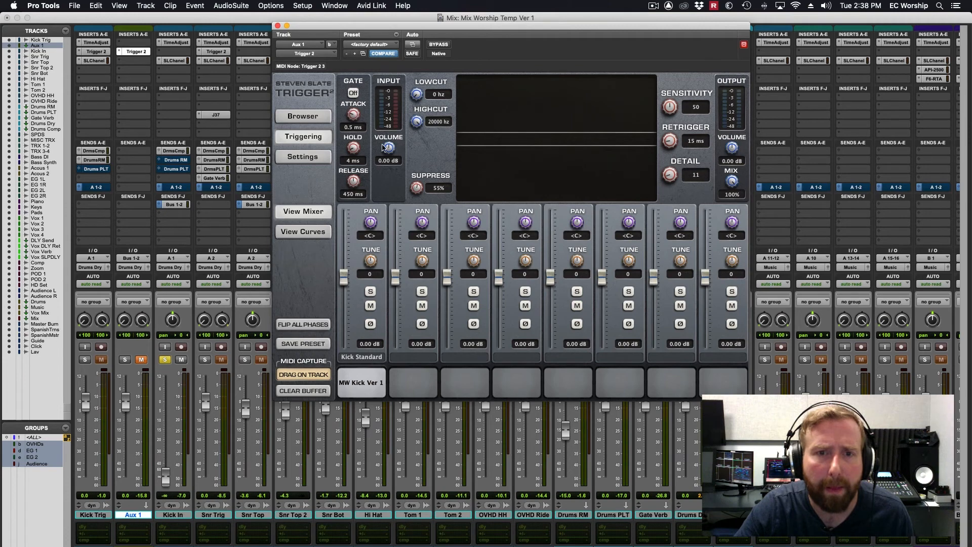
pyautogui.moveTo(259, 285)
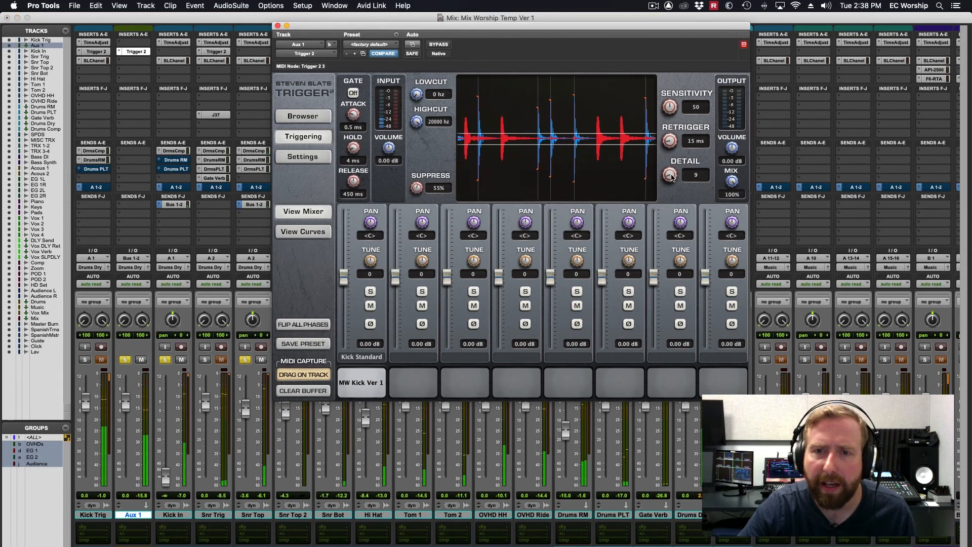
# Raise the Aux 1 Trigger 2 detail to 10 and sensitivity to 69.
pyautogui.click(669, 174)
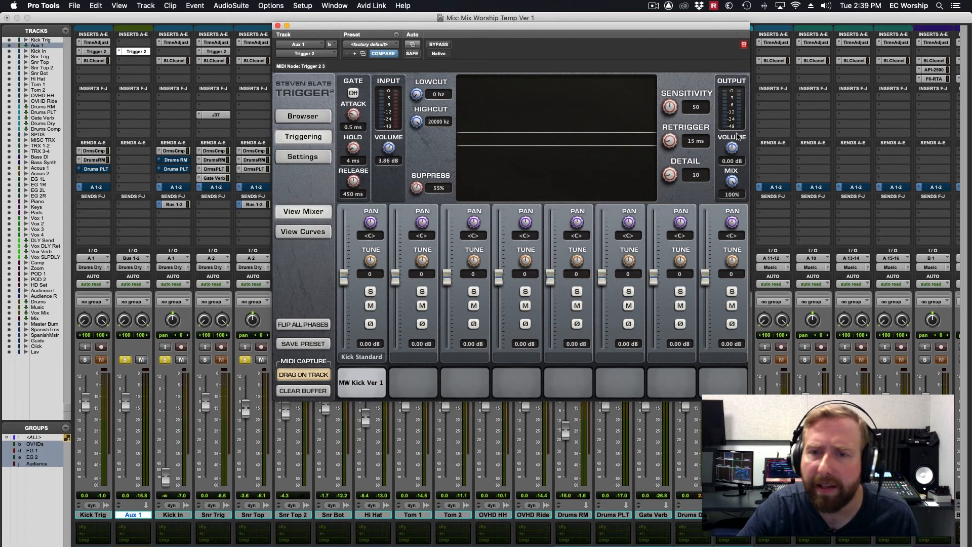
pyautogui.moveTo(669, 107); pyautogui.dragTo(669, 99)
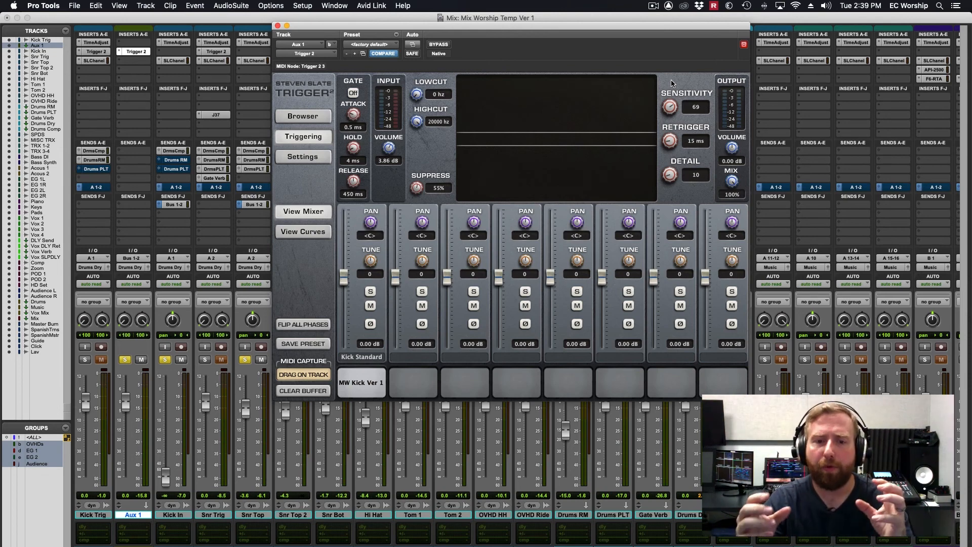
pyautogui.moveTo(279, 367)
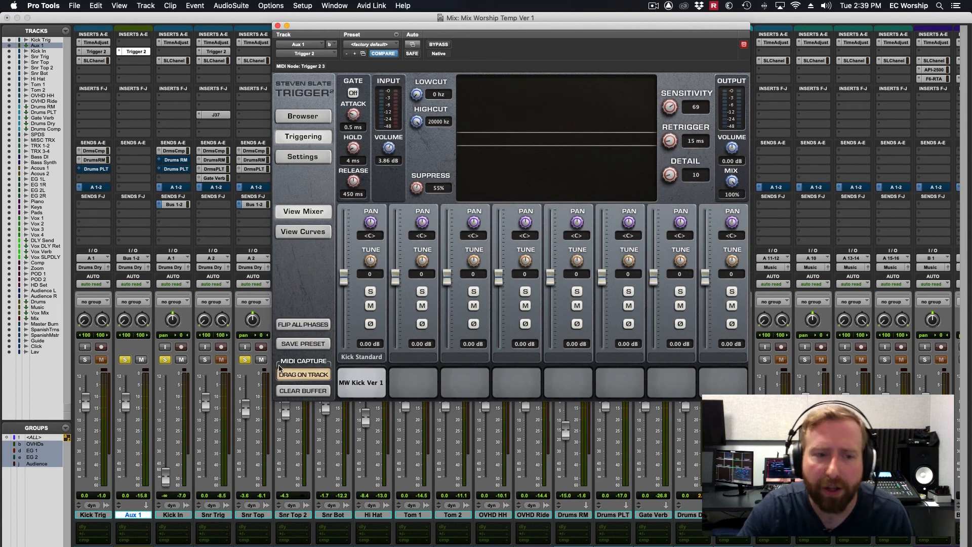
pyautogui.moveTo(420, 199)
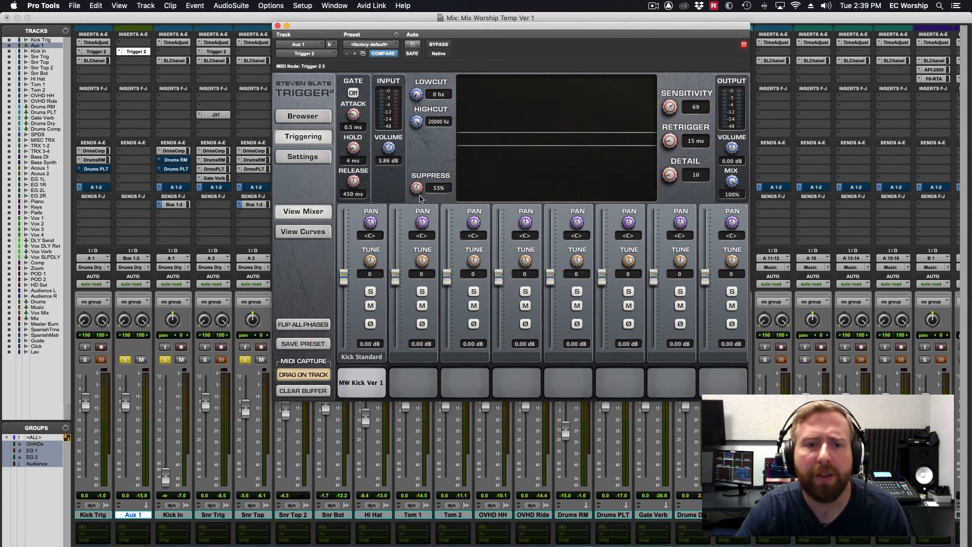